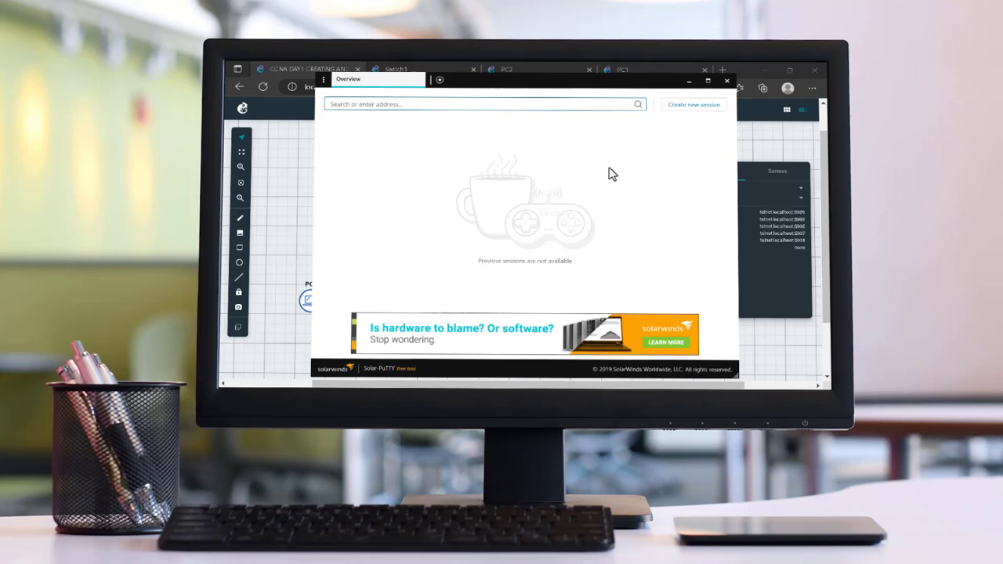
mouse_move(610, 174)
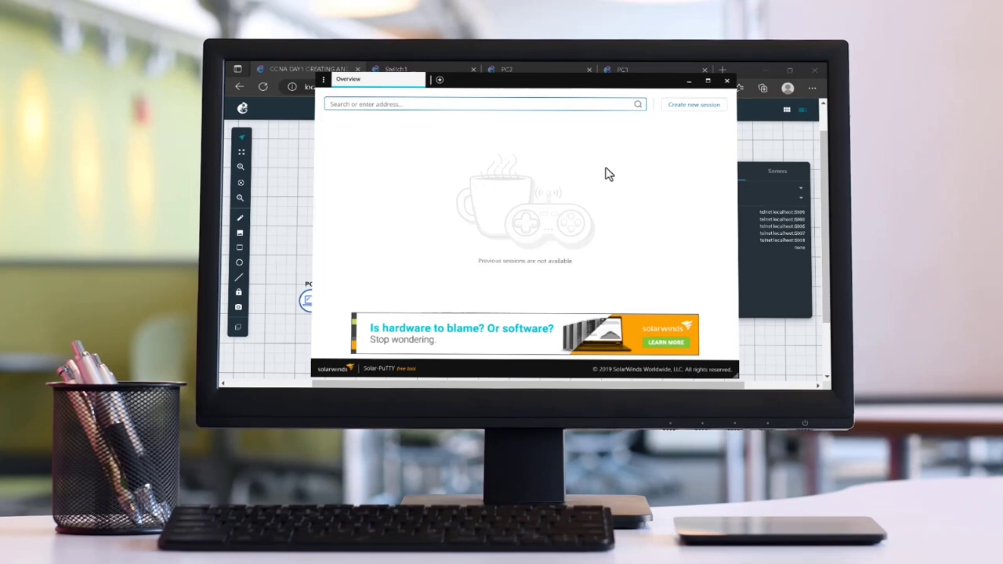
mouse_move(606, 173)
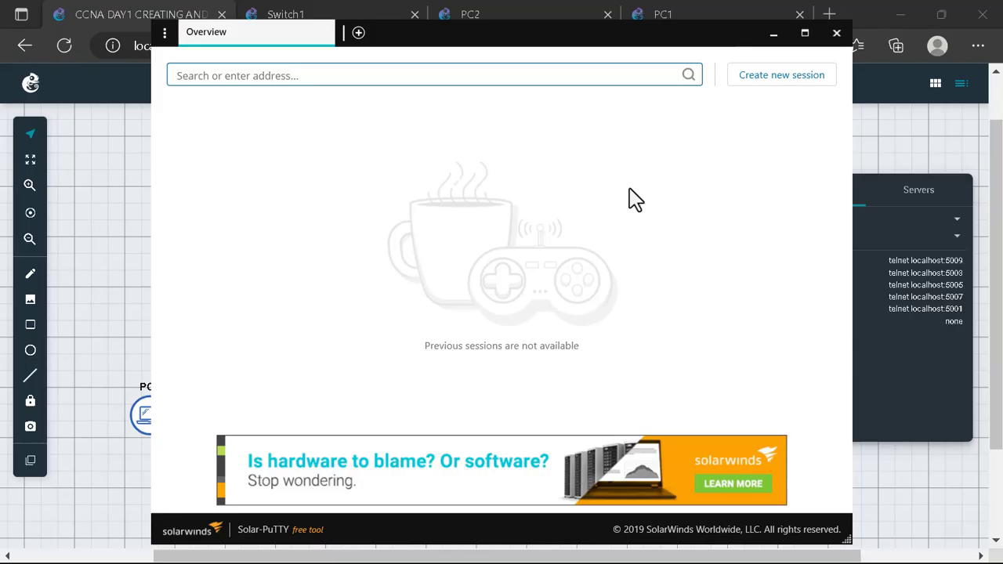
mouse_move(299, 326)
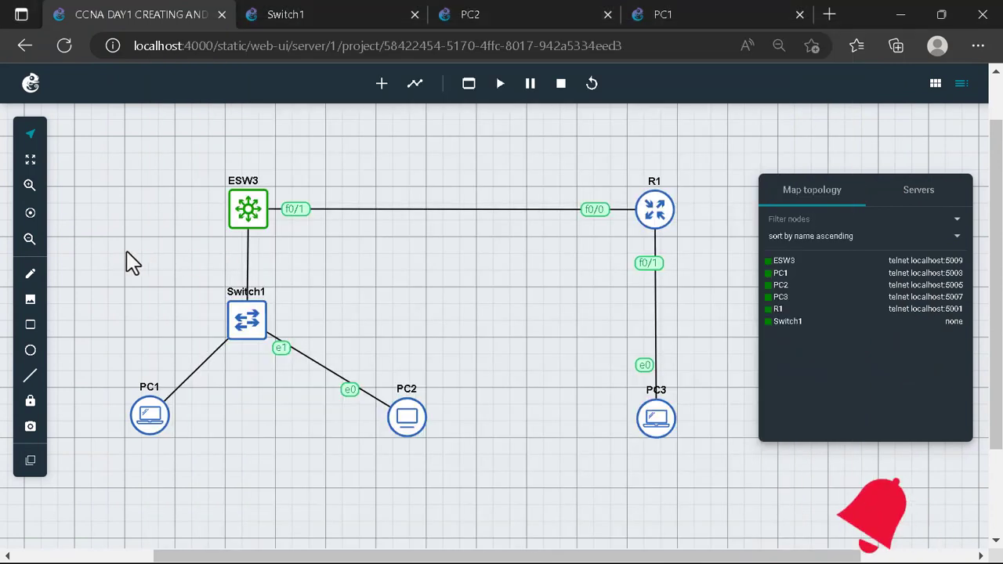
mouse_move(310, 257)
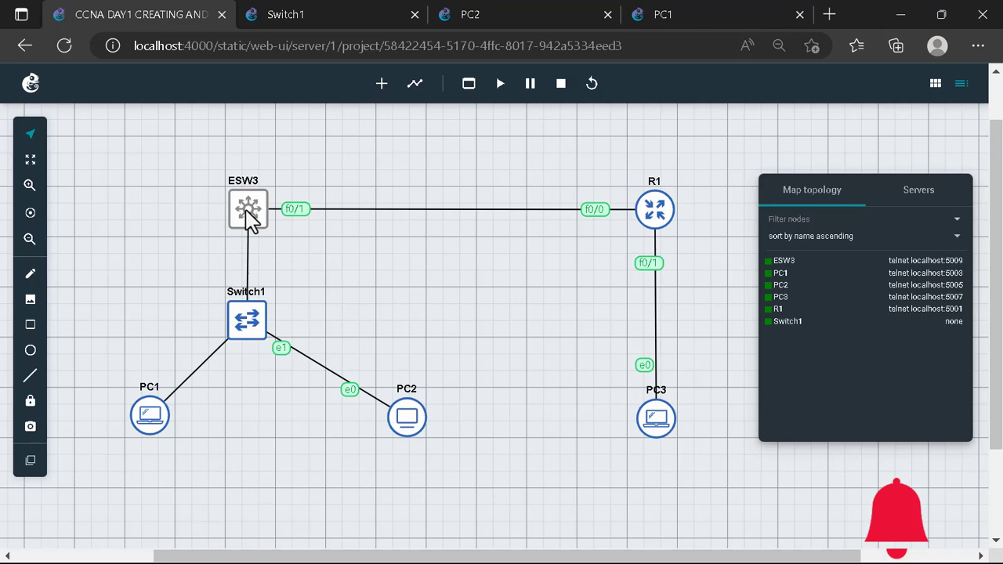
right_click(248, 209)
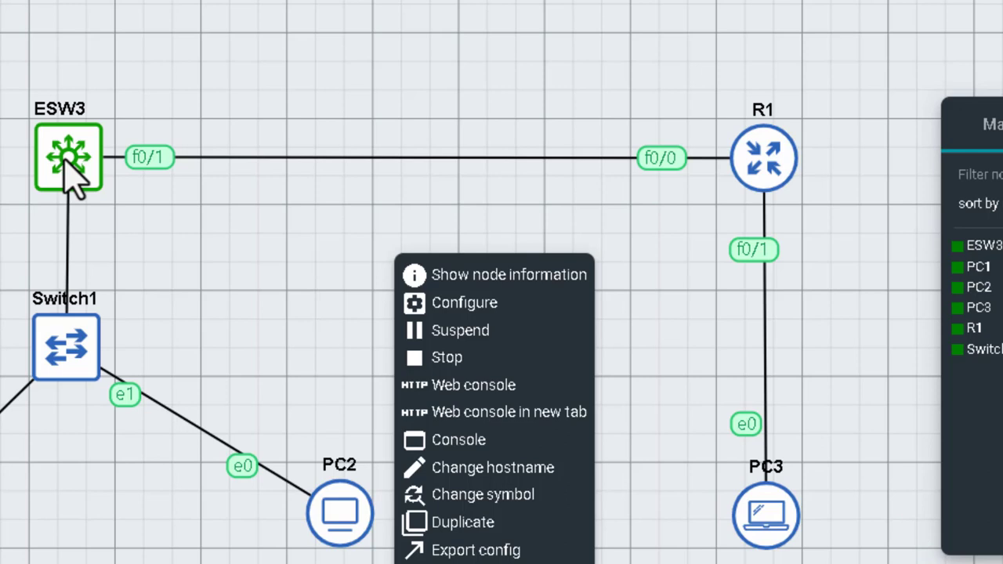
mouse_move(460, 337)
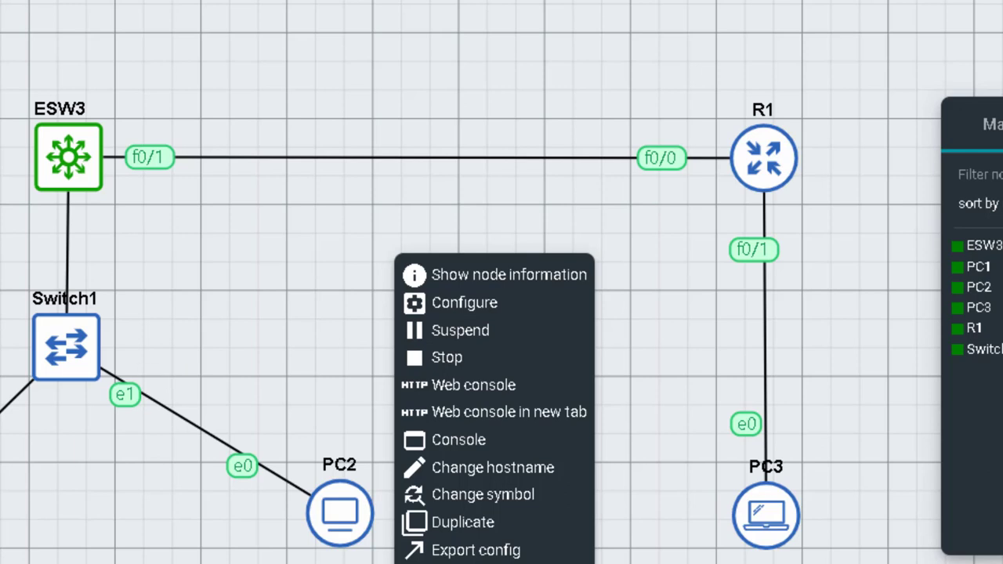
mouse_move(23, 399)
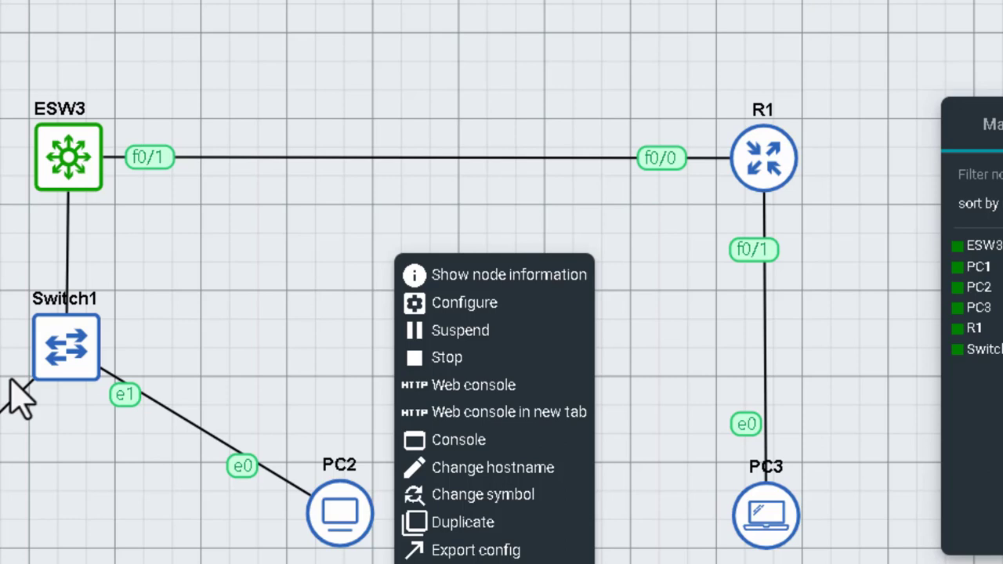
mouse_move(580, 372)
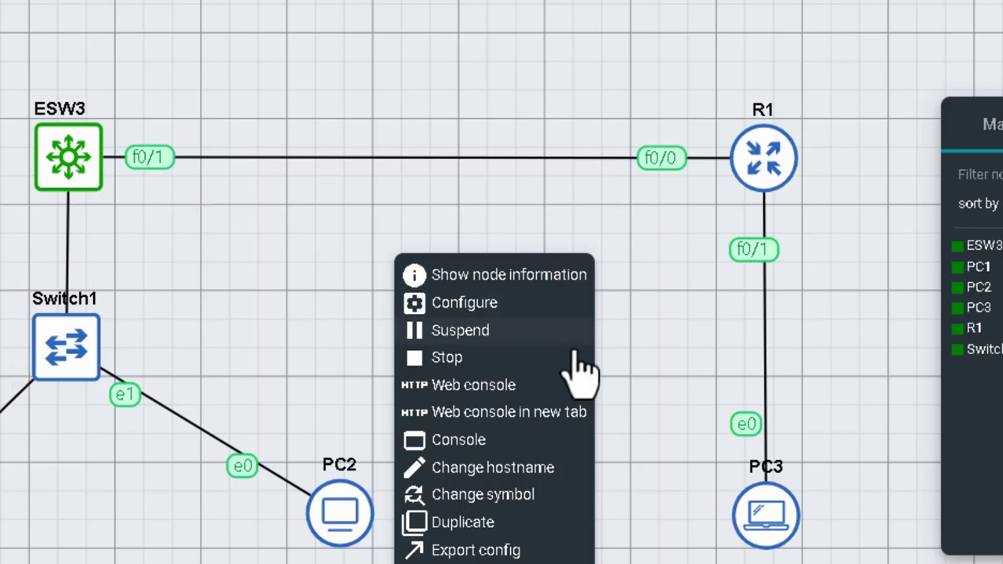
mouse_move(502, 337)
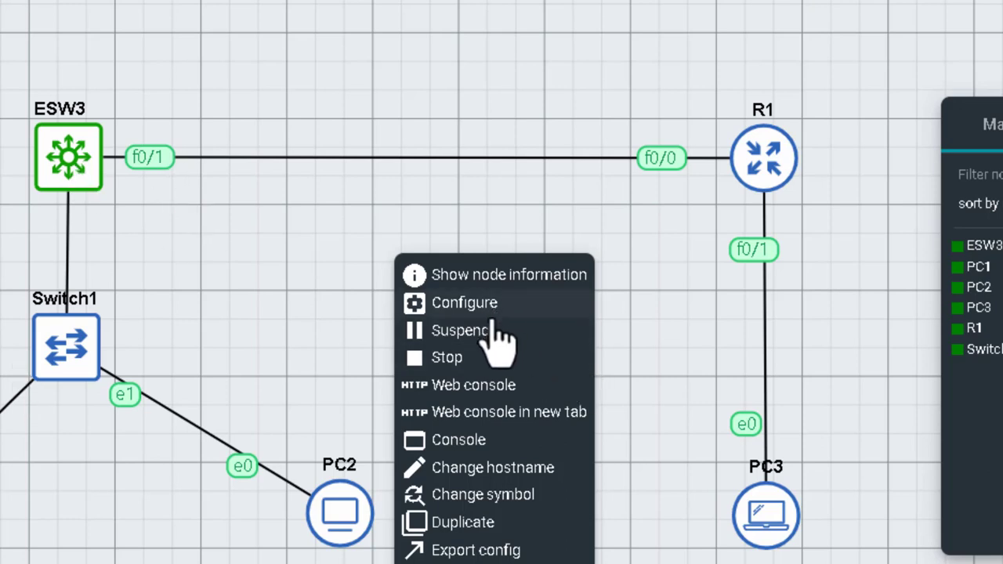
mouse_move(470, 321)
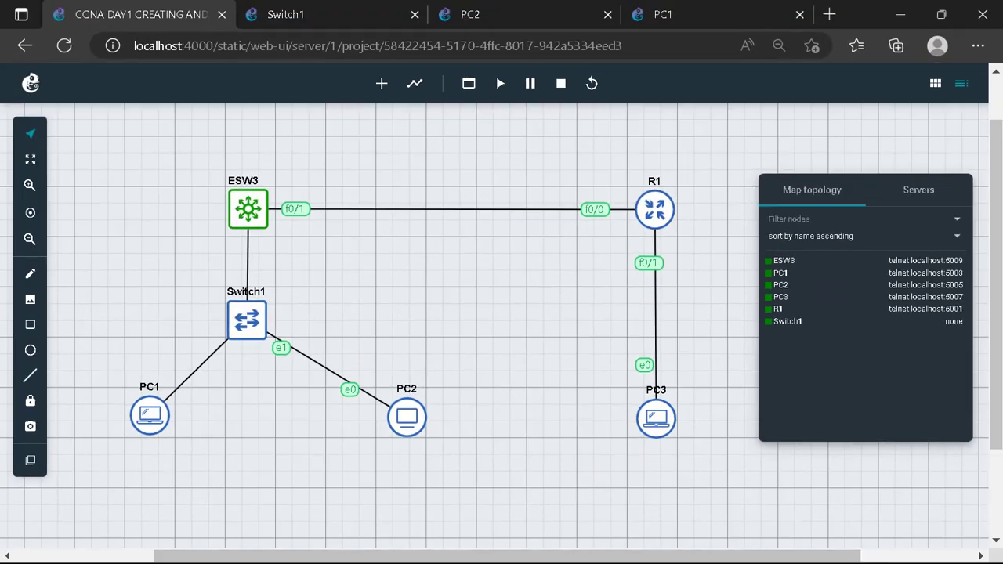
mouse_move(899, 19)
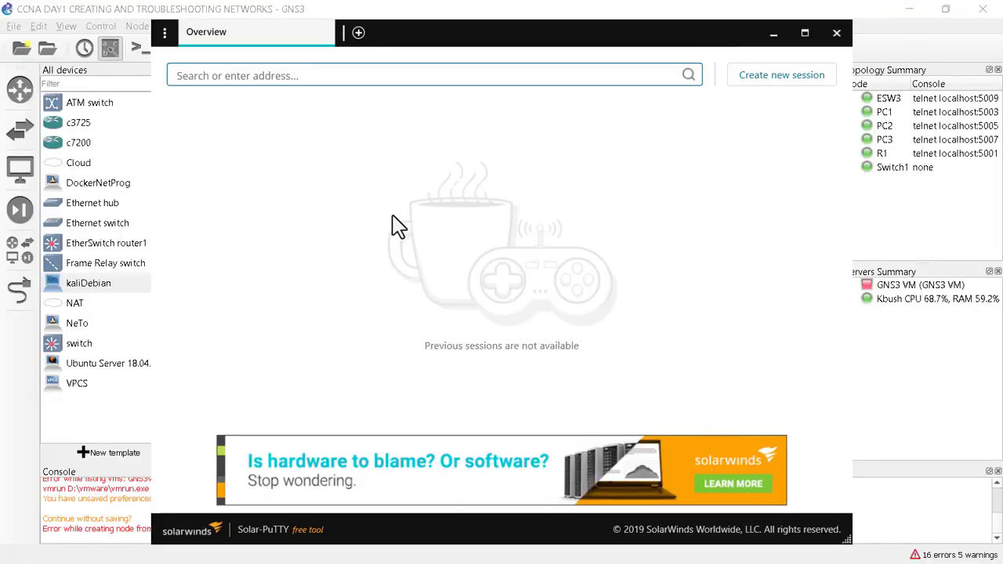
mouse_move(301, 131)
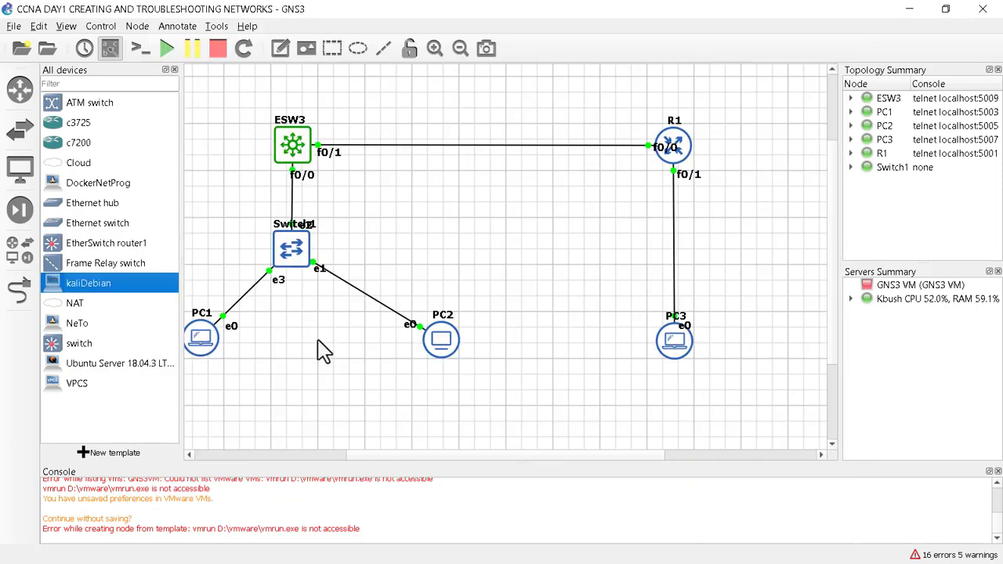
mouse_move(294, 436)
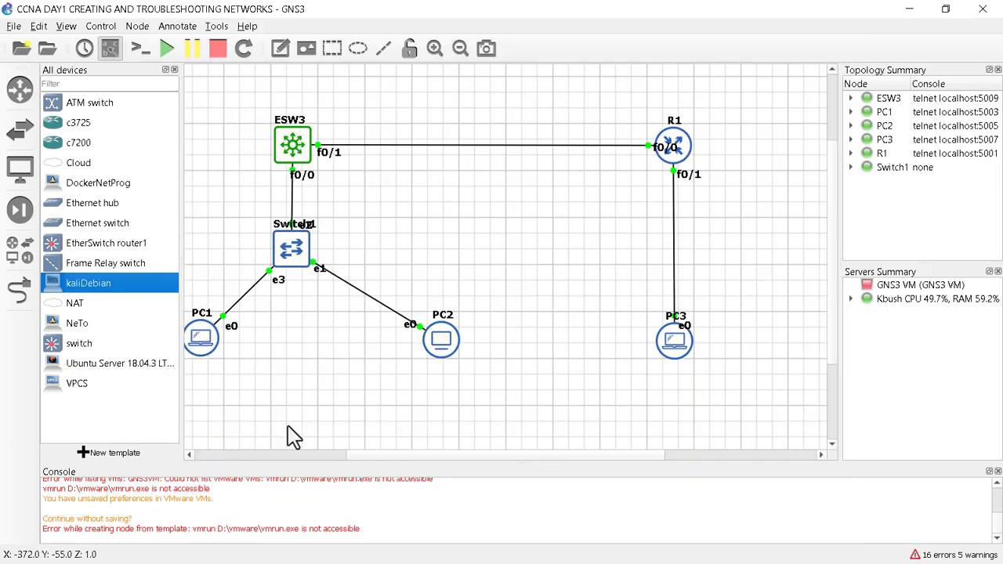
mouse_move(399, 243)
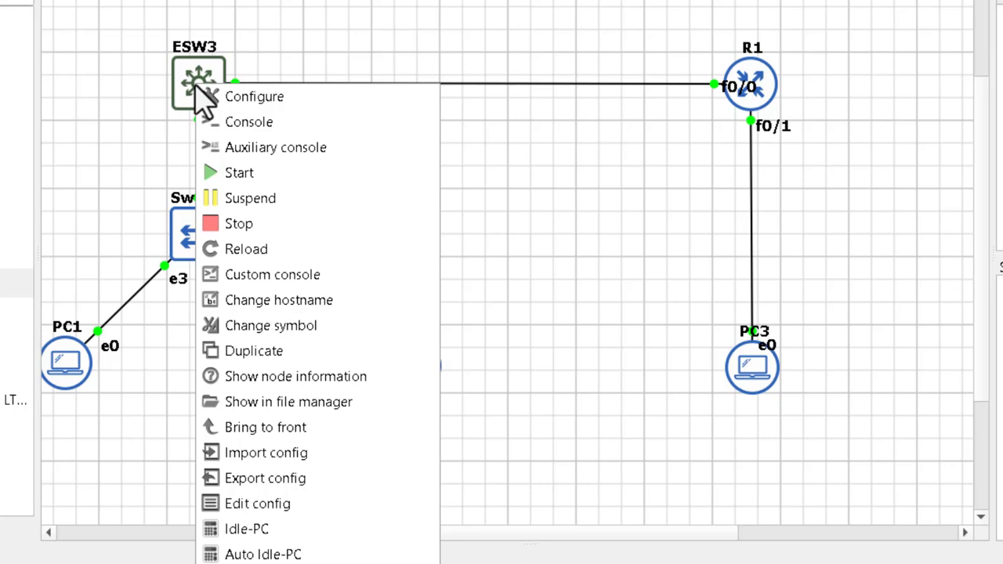
mouse_move(258, 147)
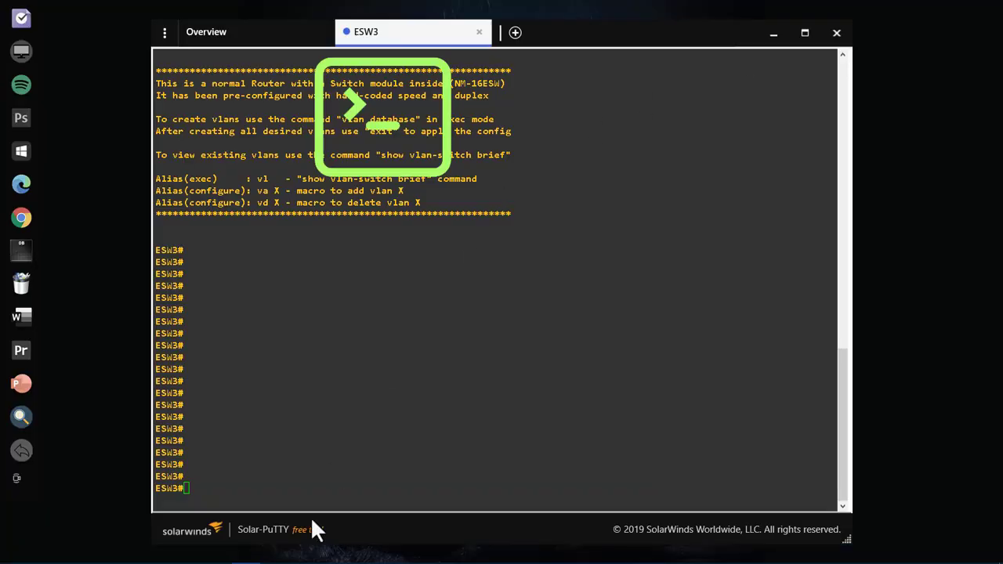
mouse_move(287, 424)
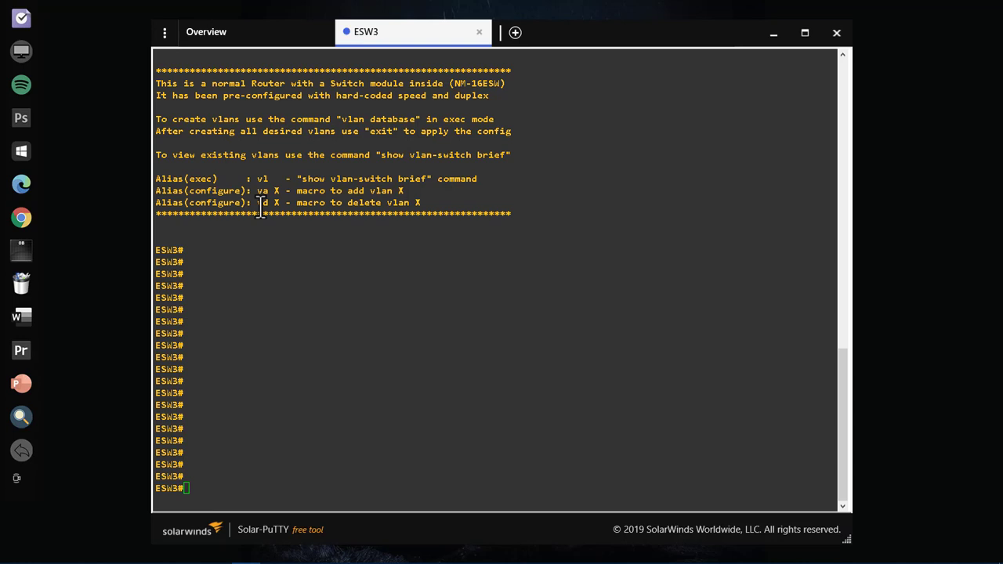
Launch PuTTY Configuration from Solar-PuTTY's General settings under Fonts & Colors
click(164, 32)
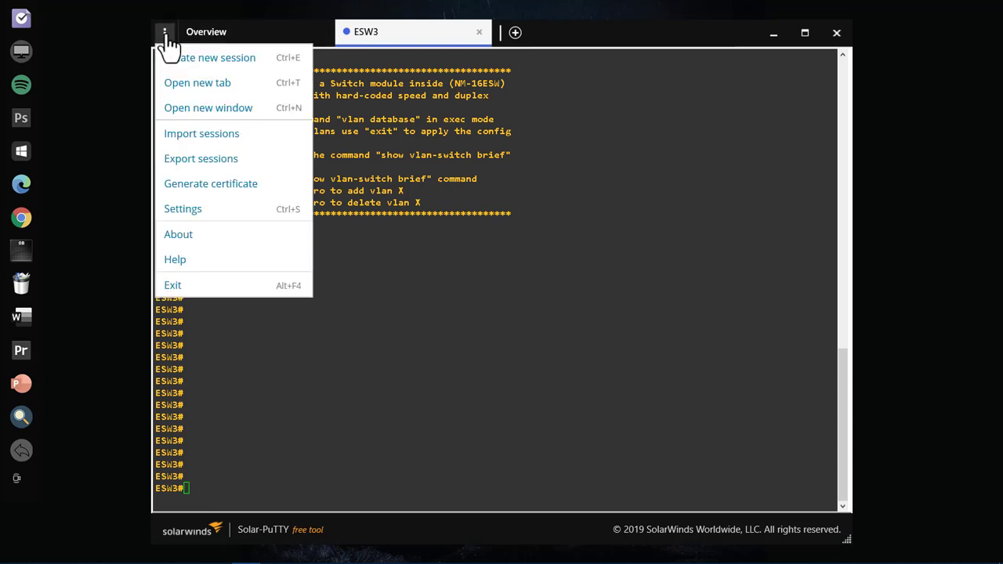
mouse_move(280, 195)
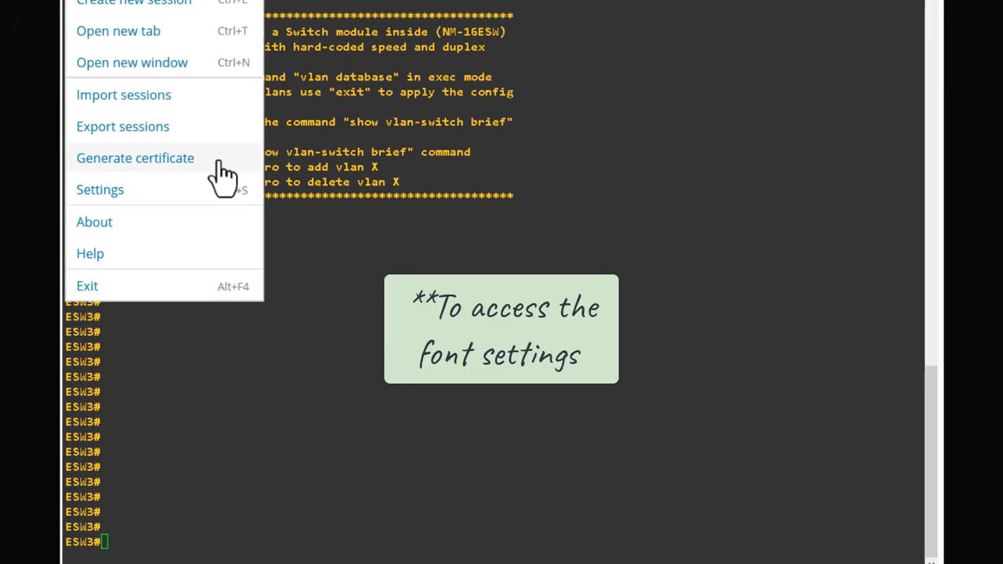
mouse_move(99, 190)
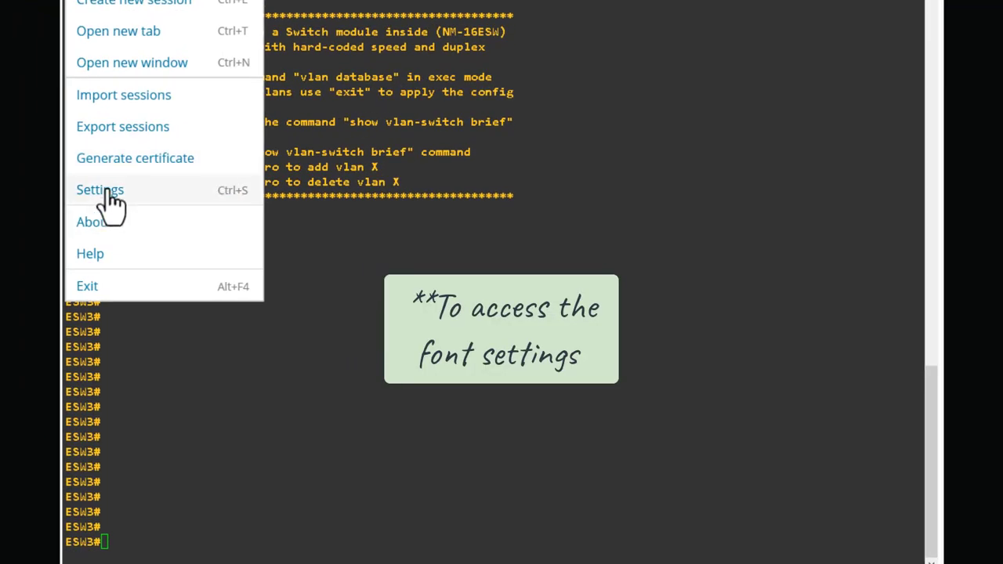
click(100, 189)
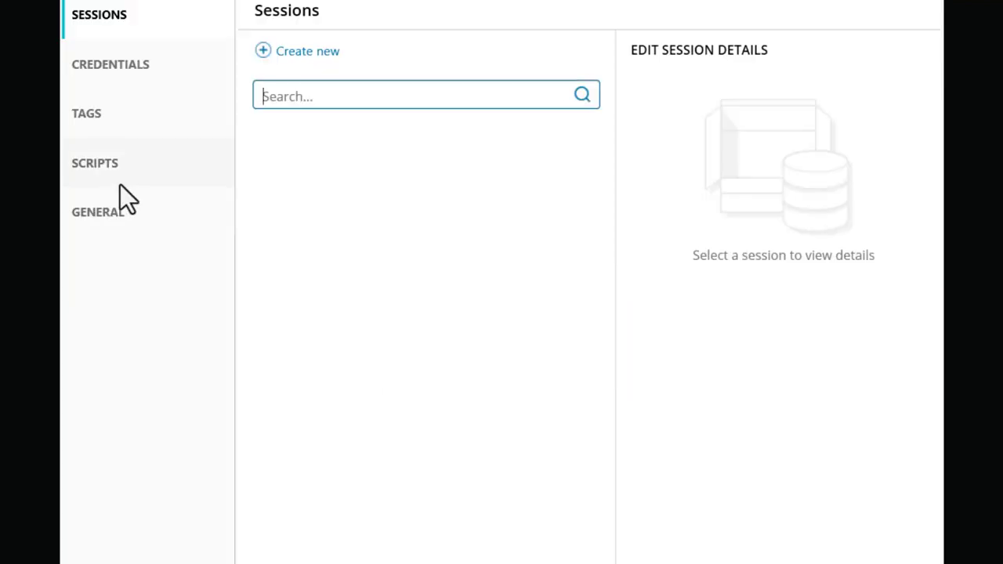
click(97, 212)
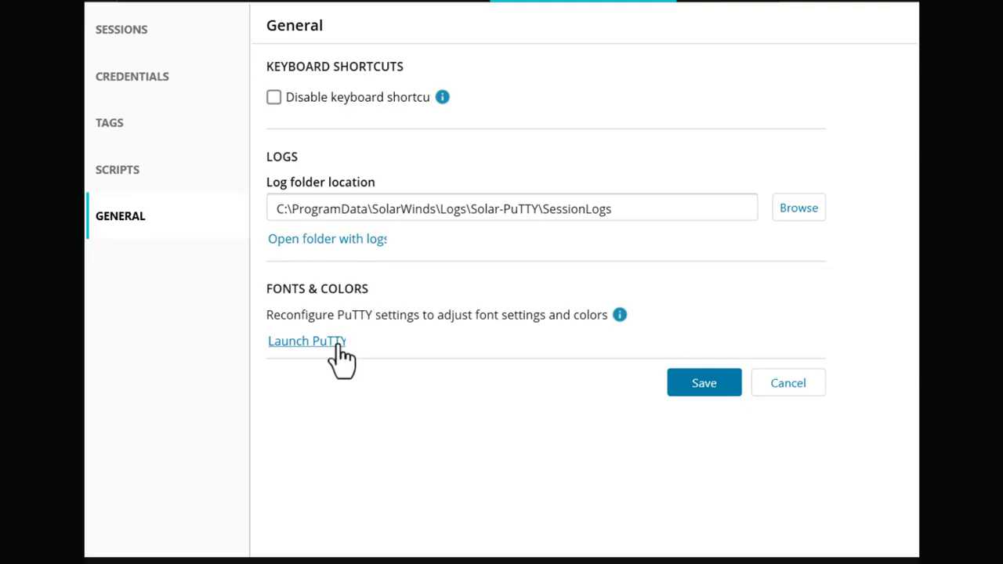
click(306, 341)
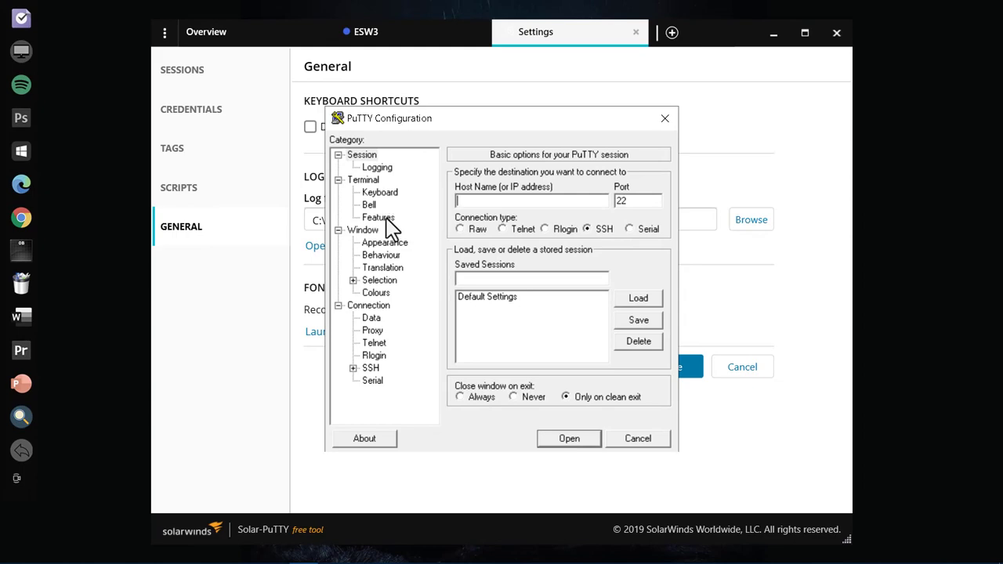
In Window > Appearance, change the terminal font to Consolas Bold, 12-point
click(384, 242)
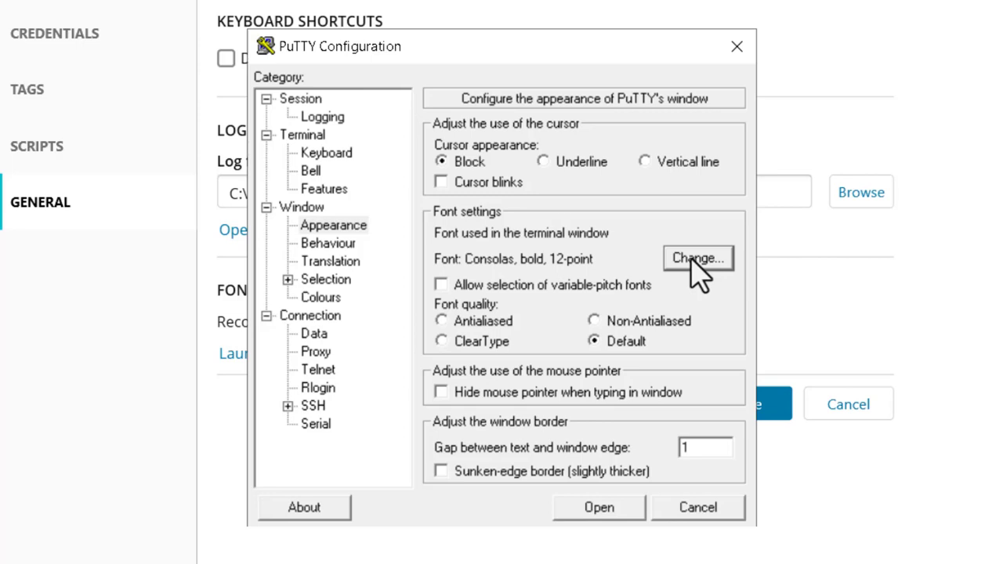
click(697, 258)
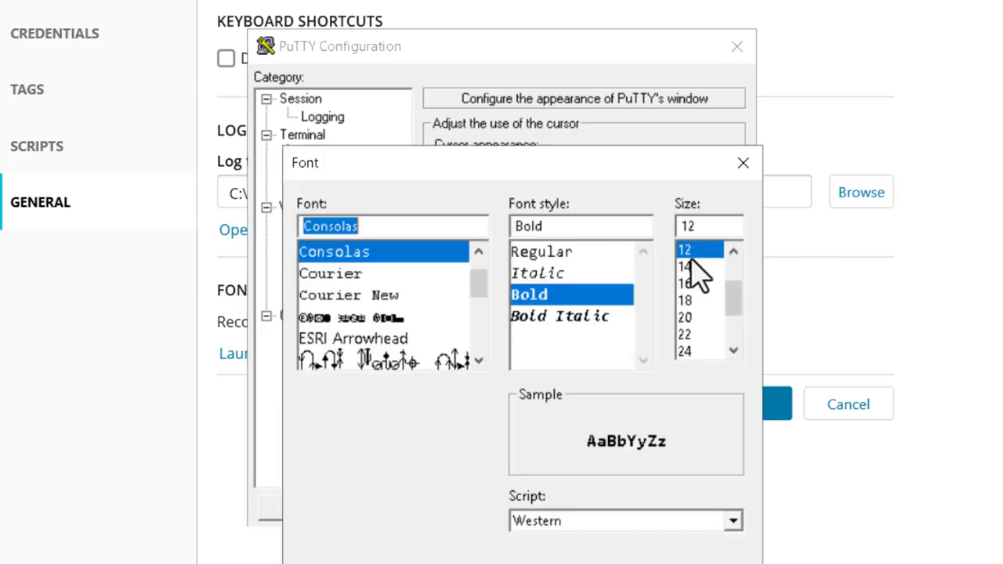
mouse_move(576, 305)
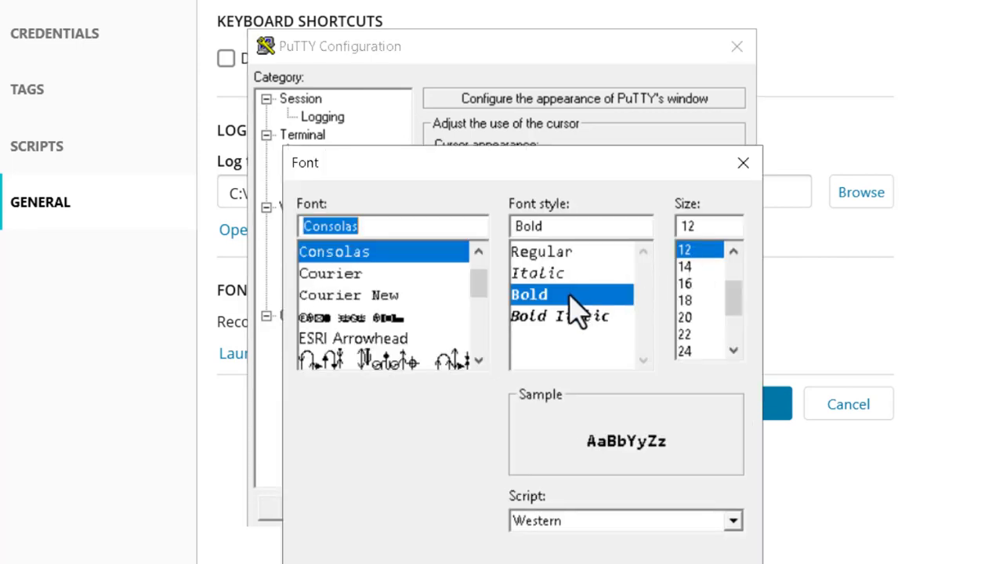
mouse_move(565, 265)
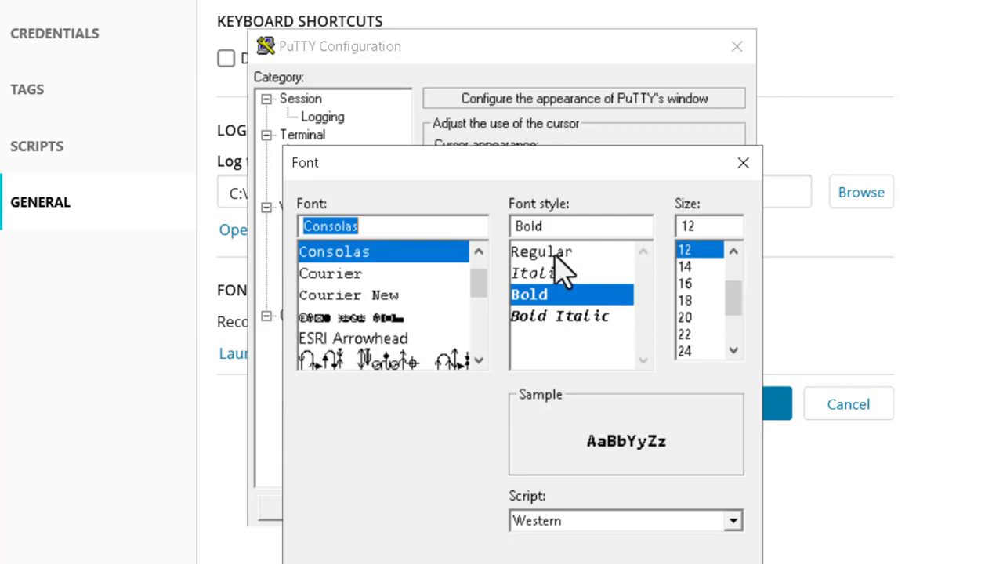
mouse_move(560, 270)
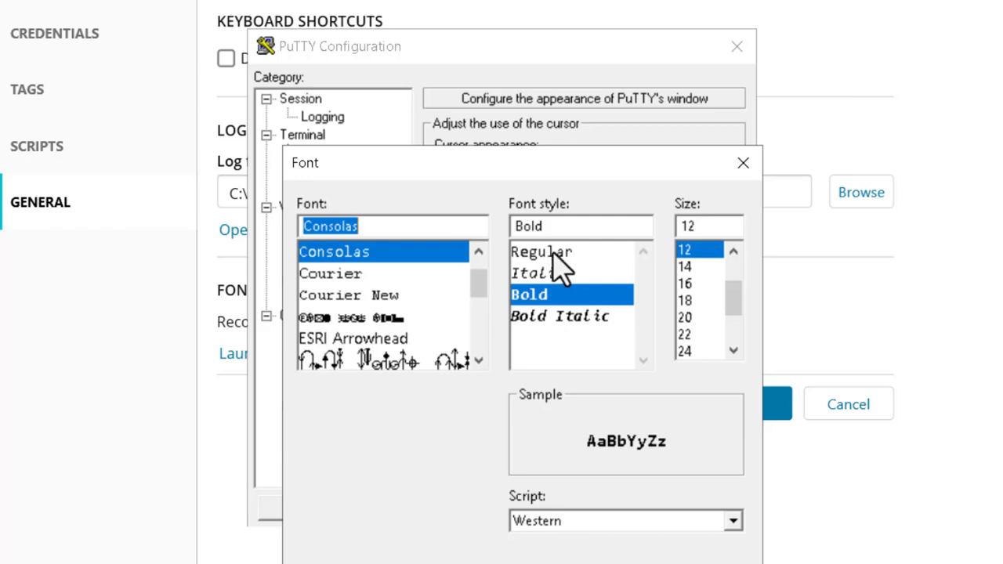
click(540, 251)
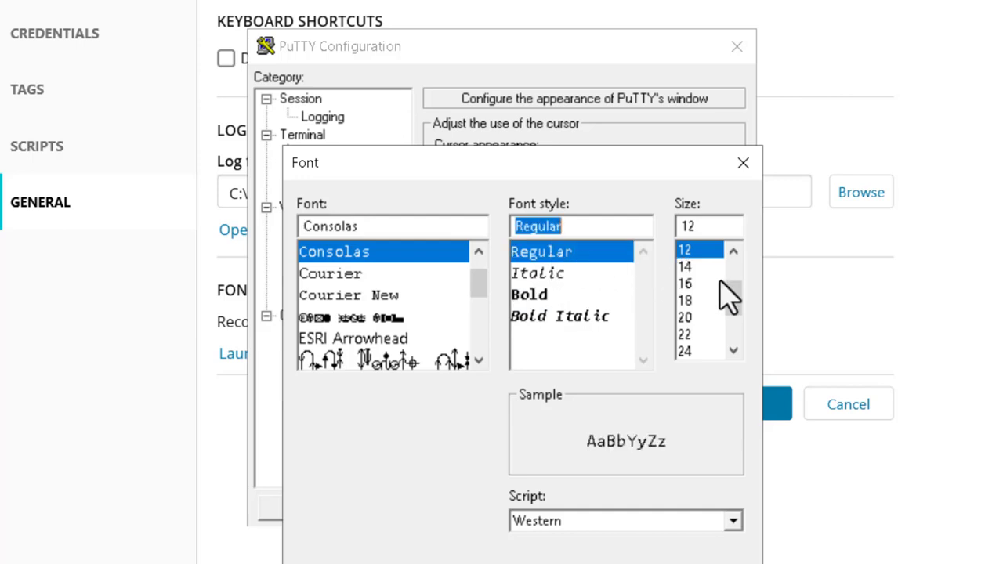
scroll(up, 3)
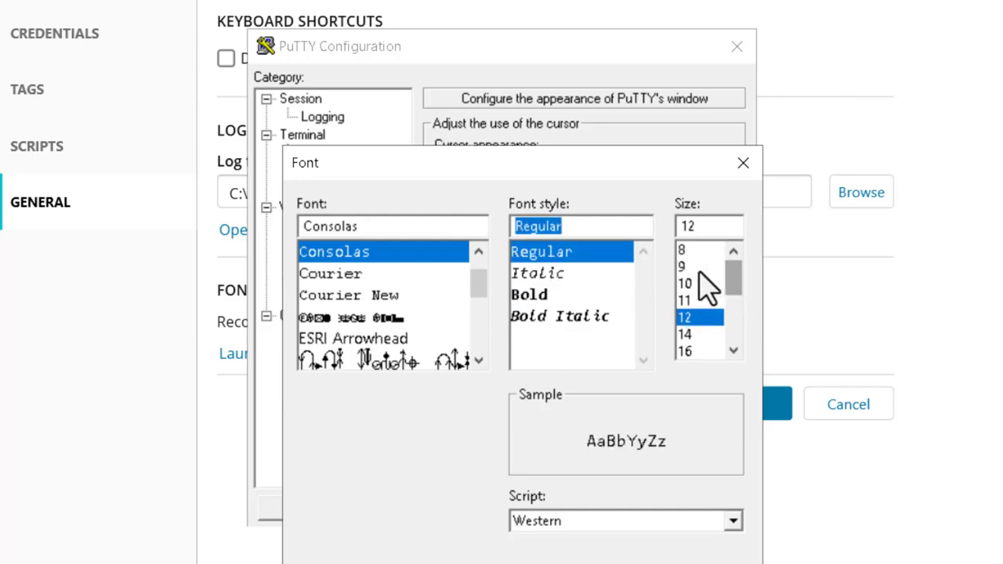
click(686, 283)
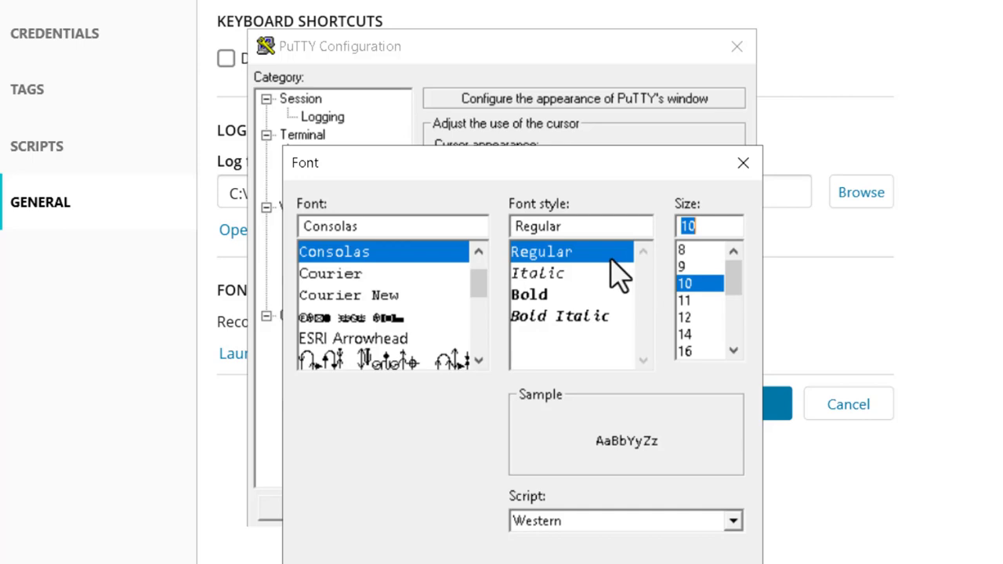
mouse_move(568, 282)
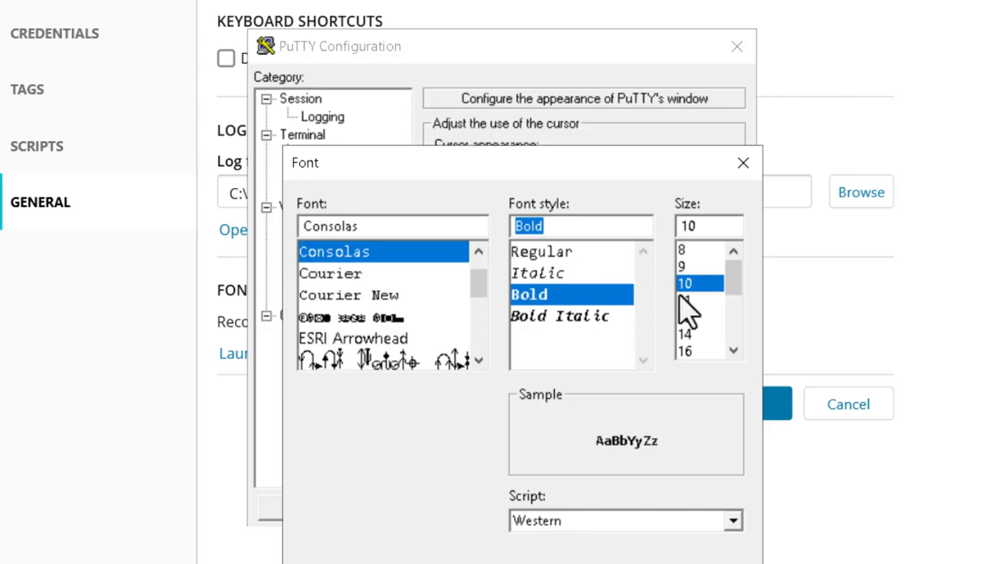
click(696, 317)
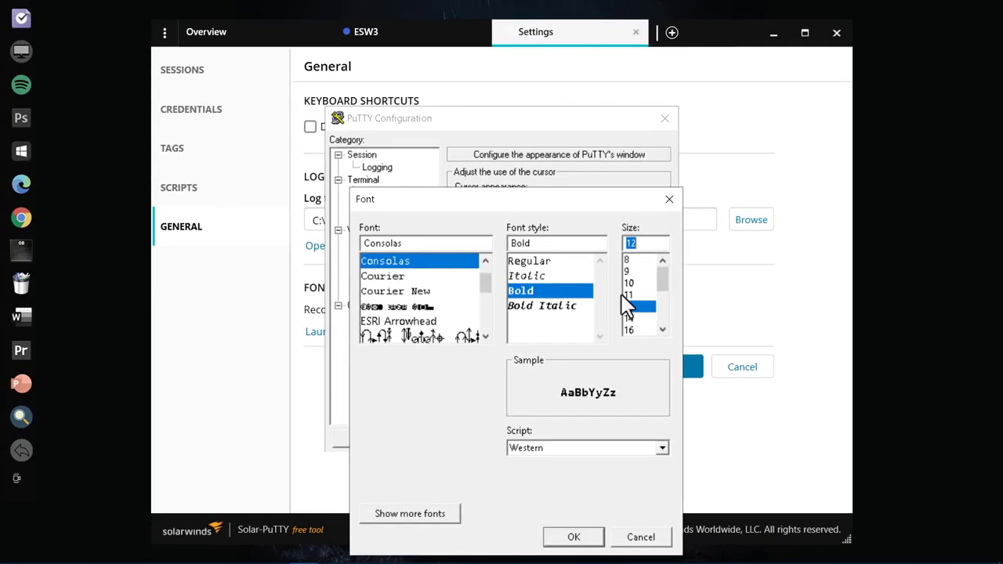
mouse_move(623, 304)
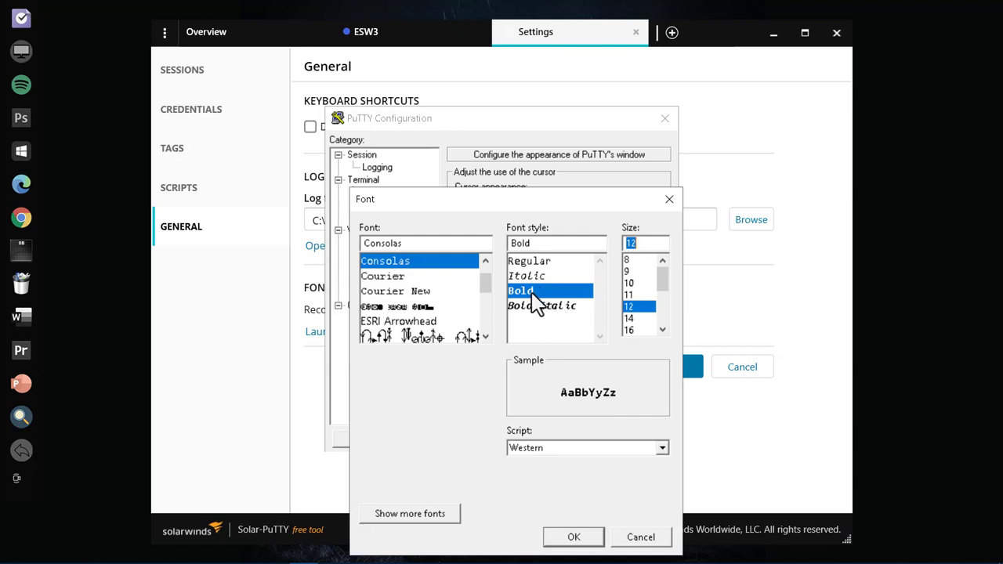
mouse_move(655, 337)
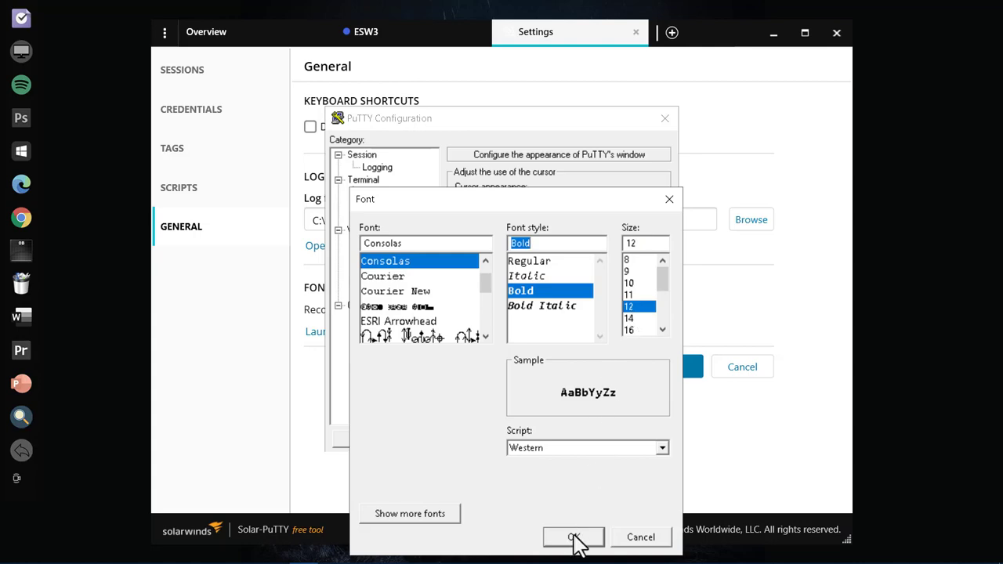
click(574, 537)
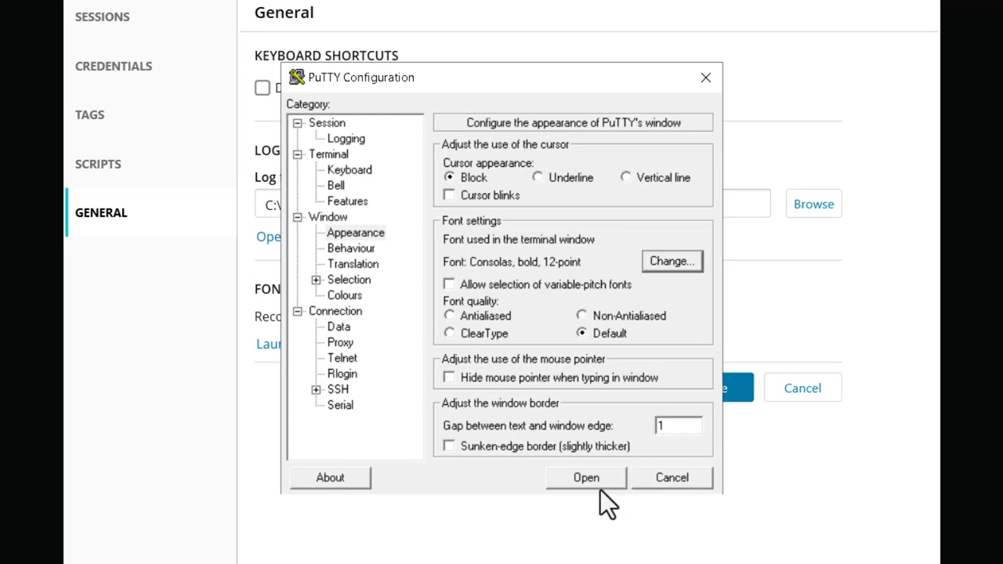
mouse_move(667, 482)
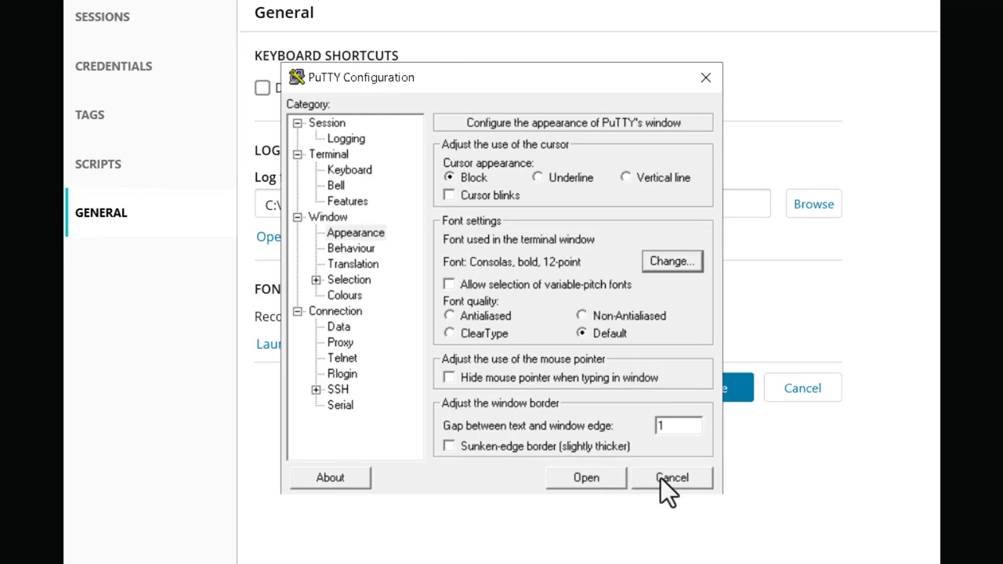
click(672, 477)
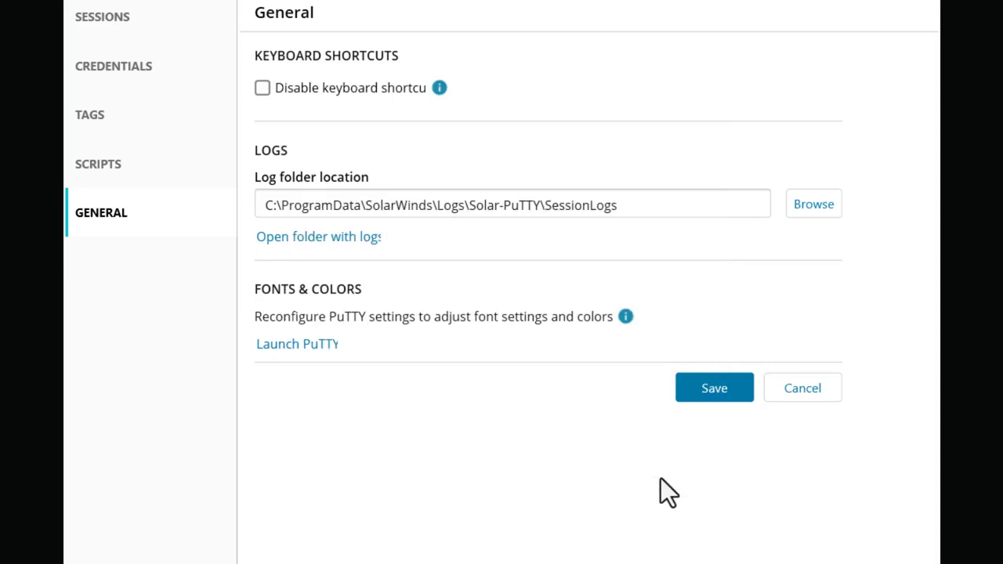
mouse_move(358, 451)
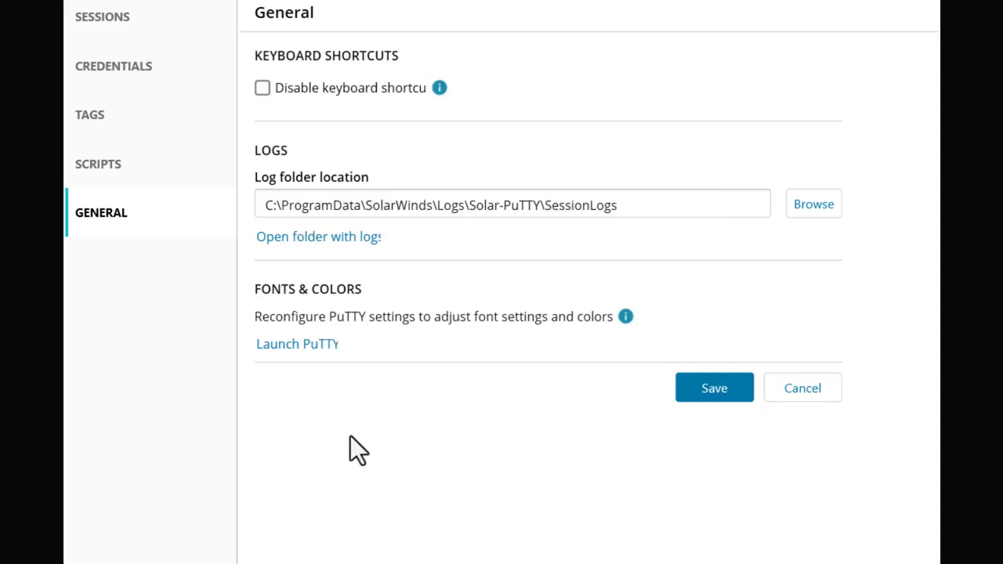
mouse_move(114, 223)
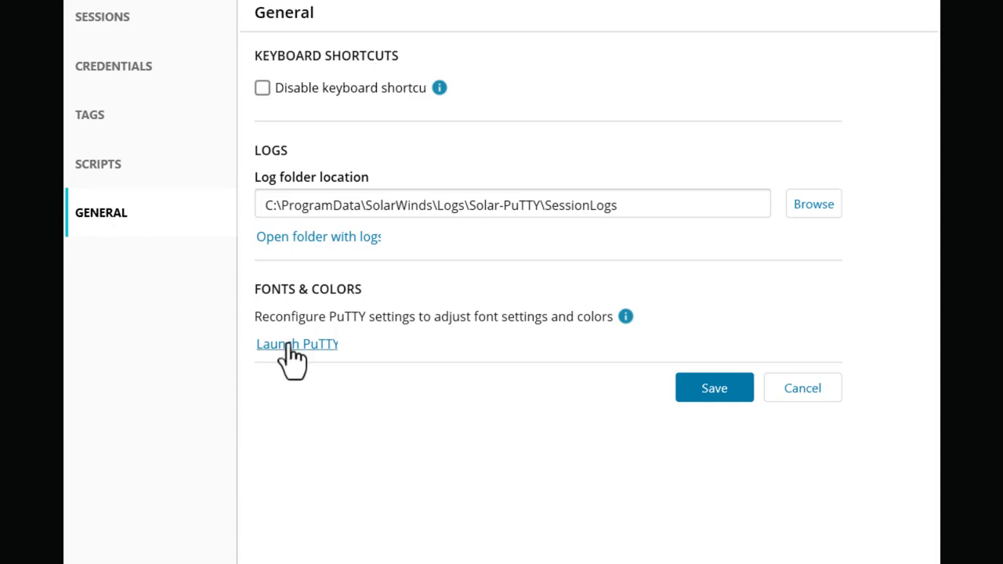
click(297, 344)
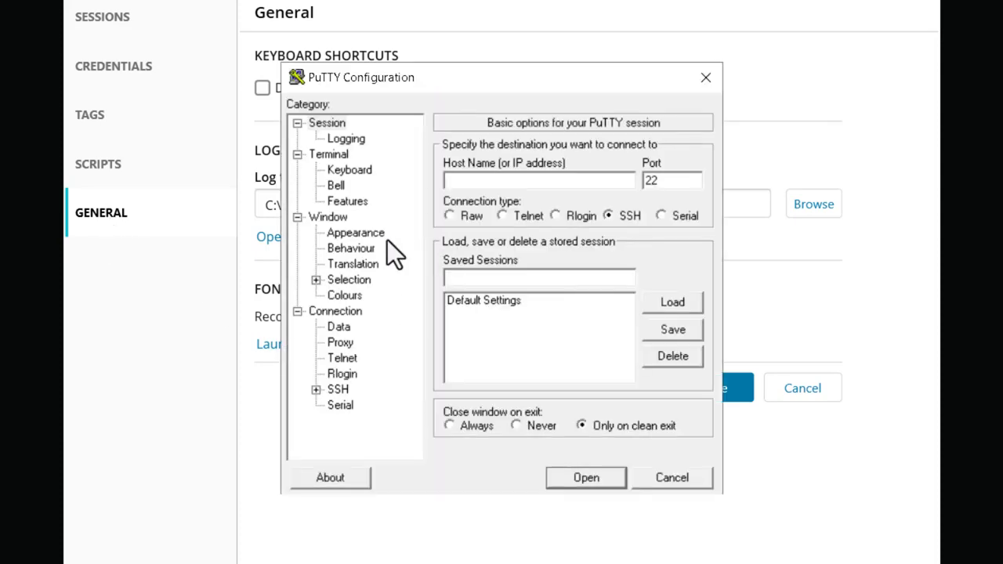
click(355, 232)
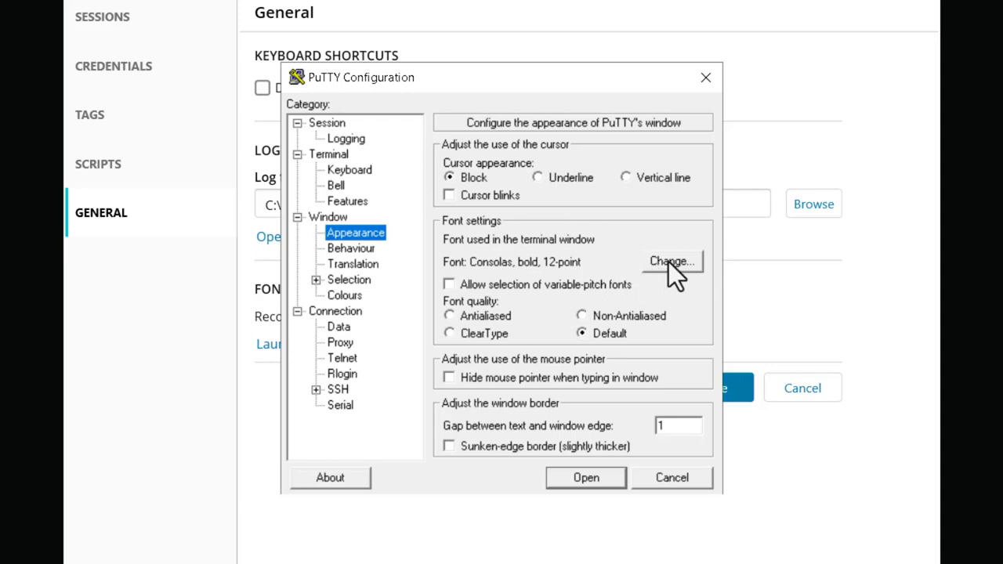
click(671, 261)
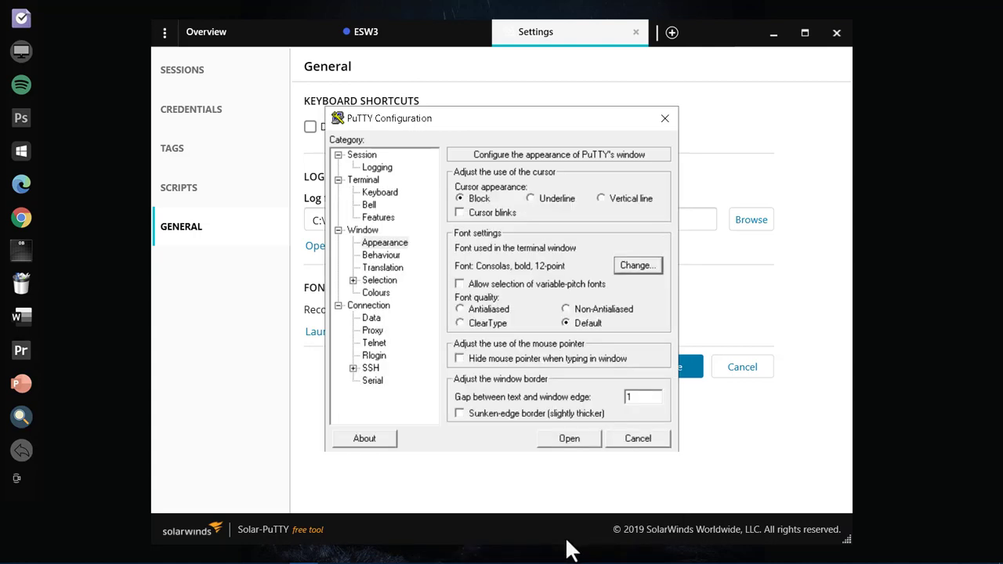
mouse_move(415, 306)
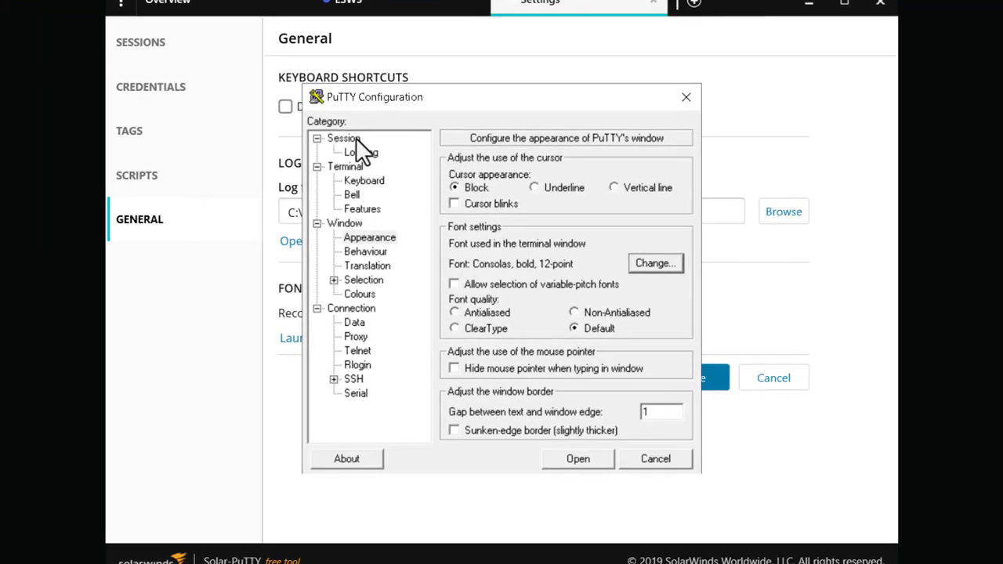
Return to the Session page and select the Default Settings stored session
click(342, 138)
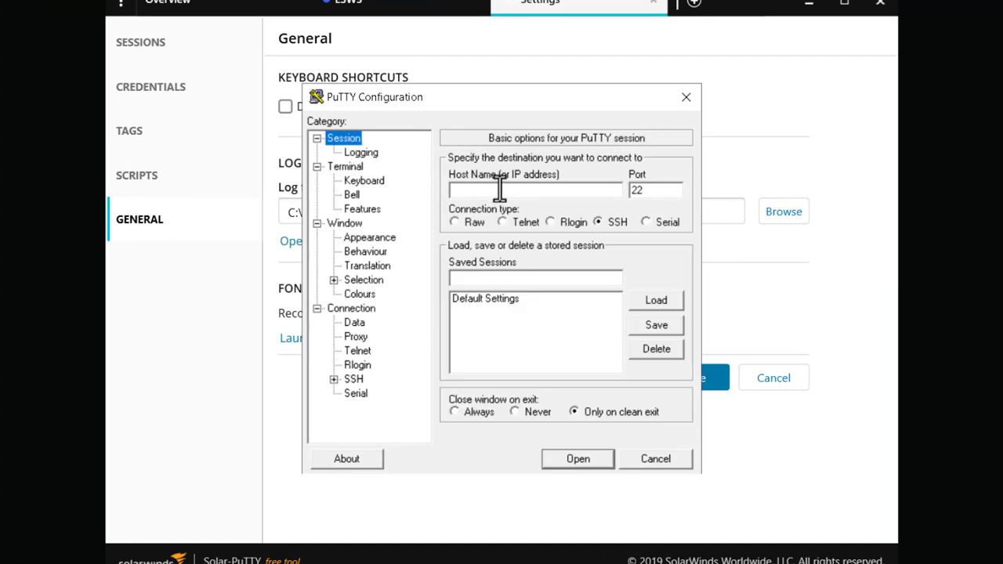
mouse_move(509, 218)
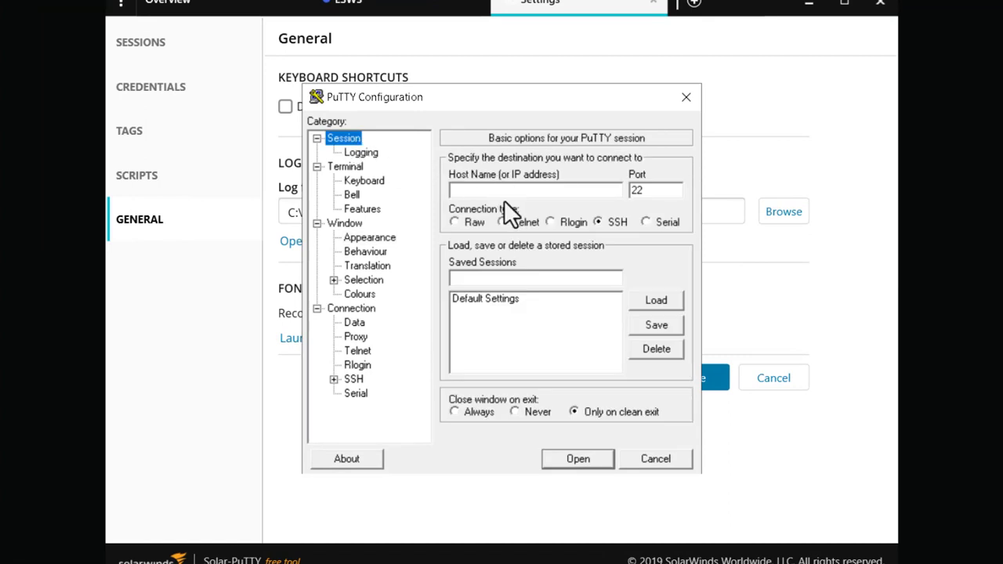
mouse_move(506, 313)
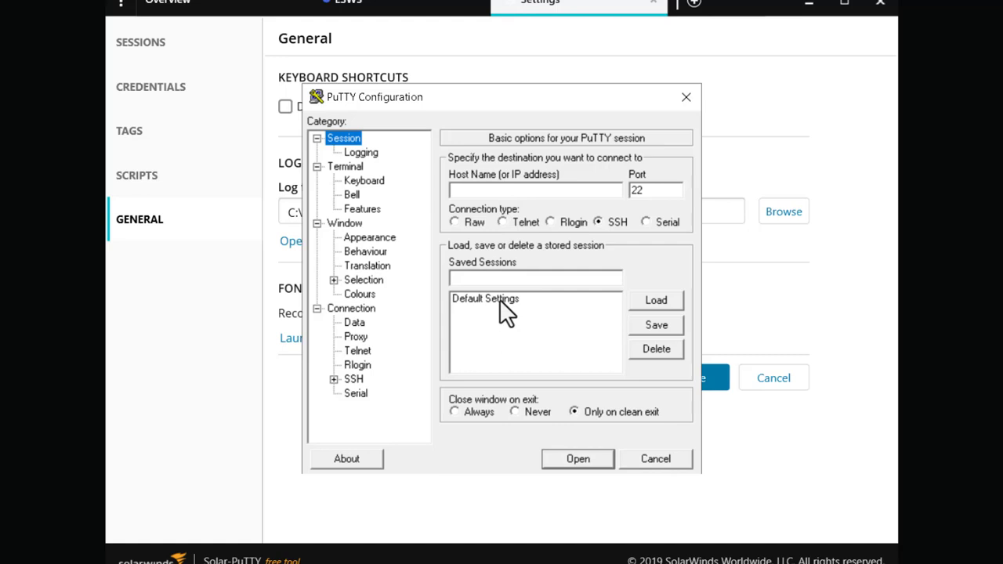
click(484, 298)
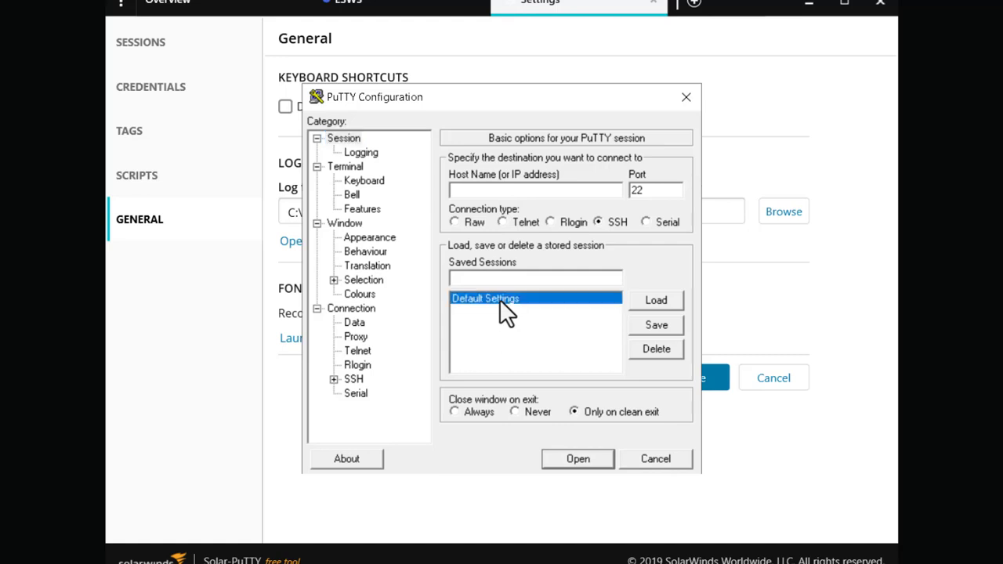
mouse_move(656, 325)
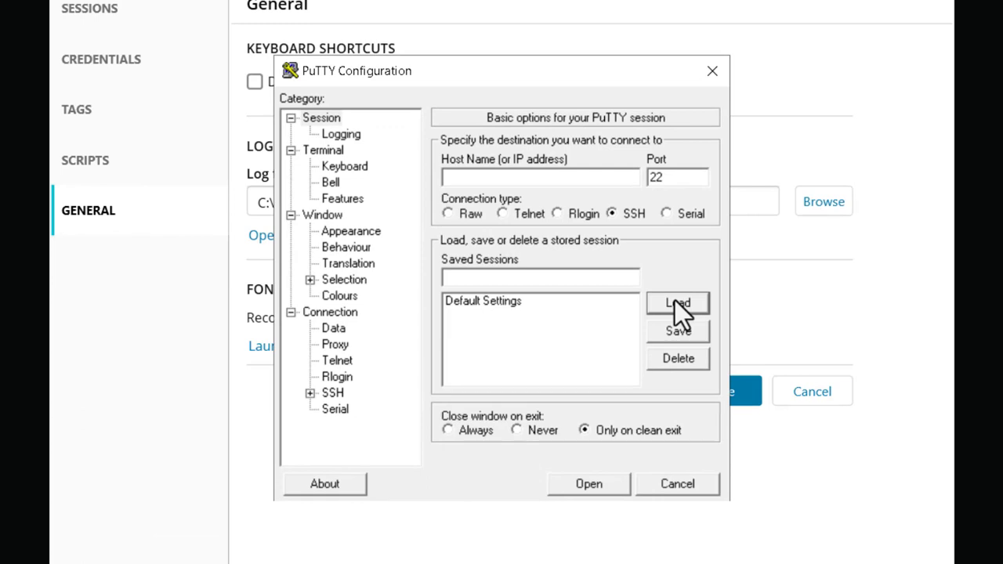
mouse_move(599, 344)
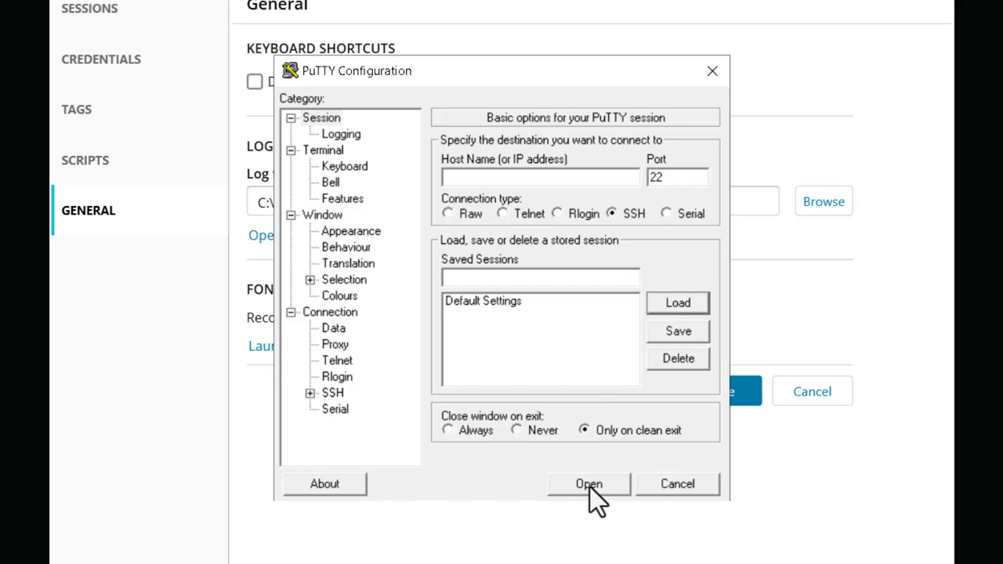
mouse_move(590, 503)
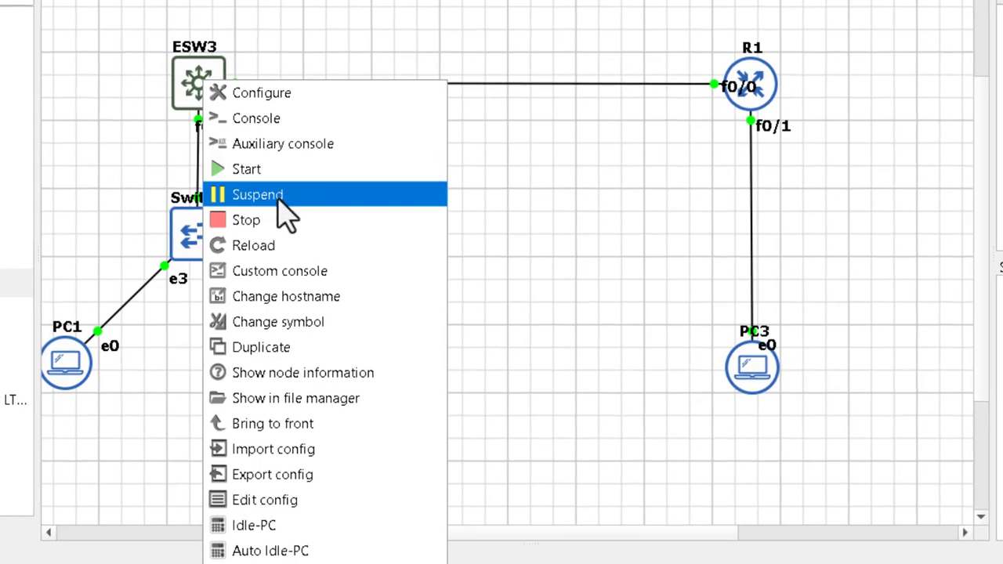
mouse_move(257, 118)
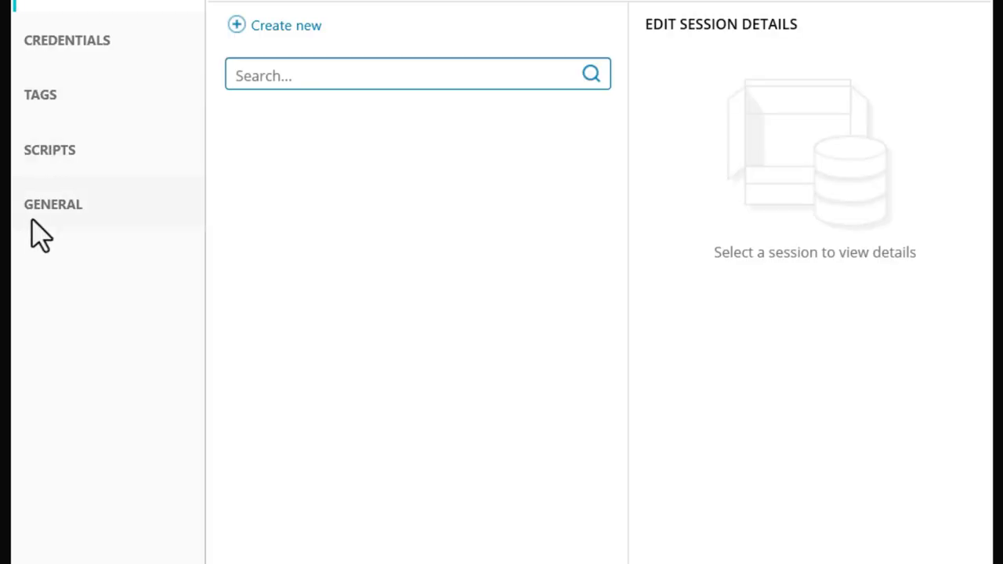
Relaunch PuTTY from General settings and set the font to Consolas Bold Italic, 16-point
click(52, 204)
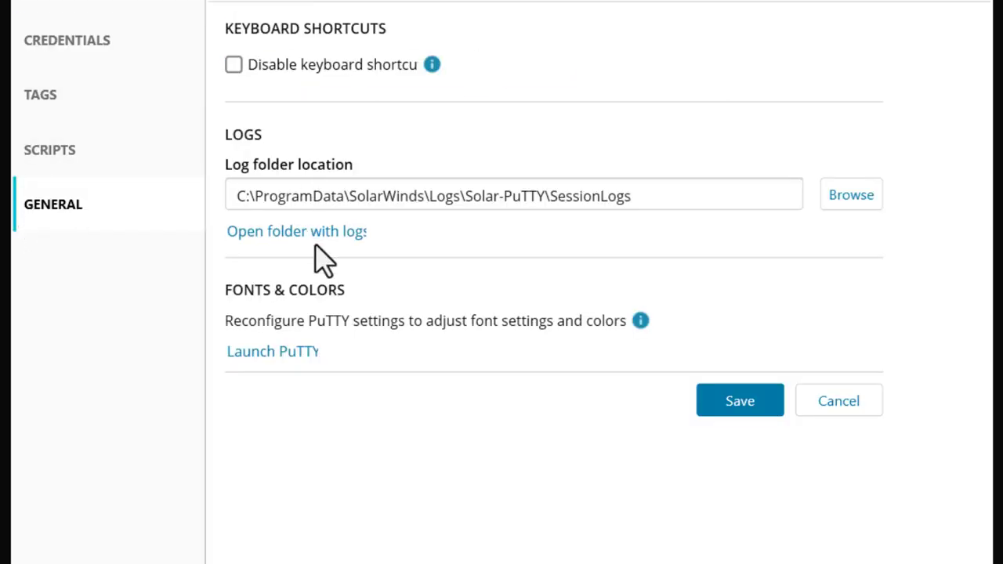
click(273, 352)
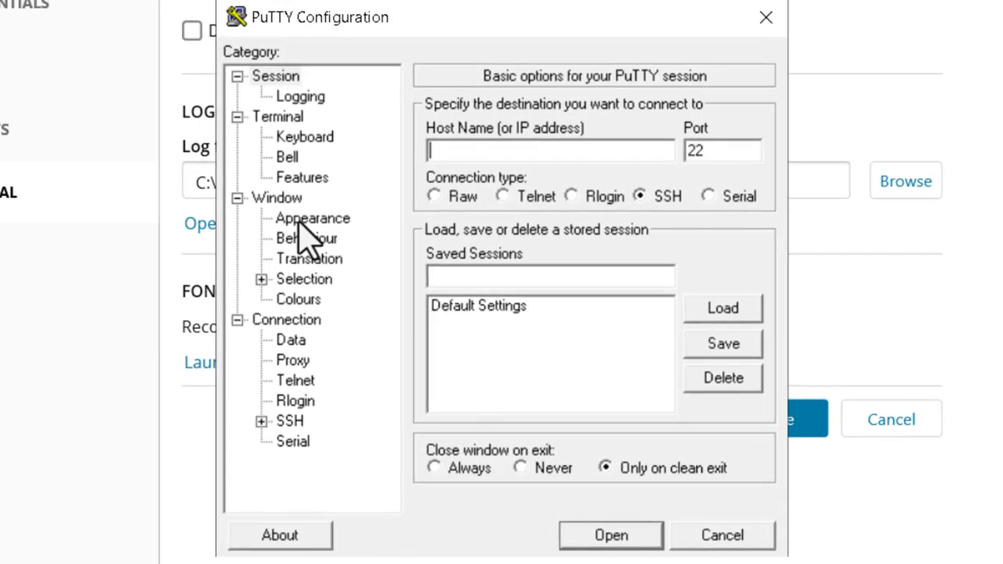
click(312, 218)
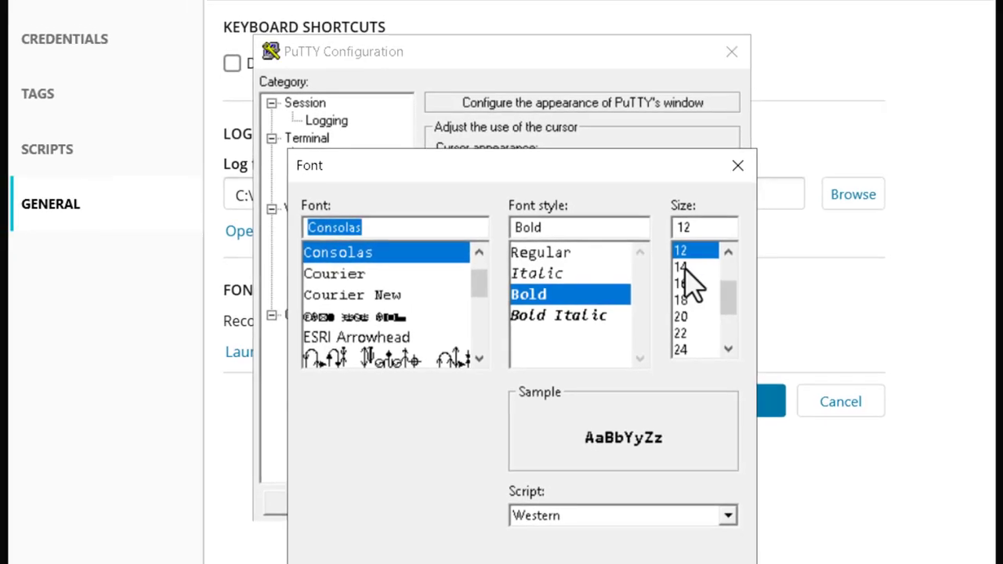
click(558, 315)
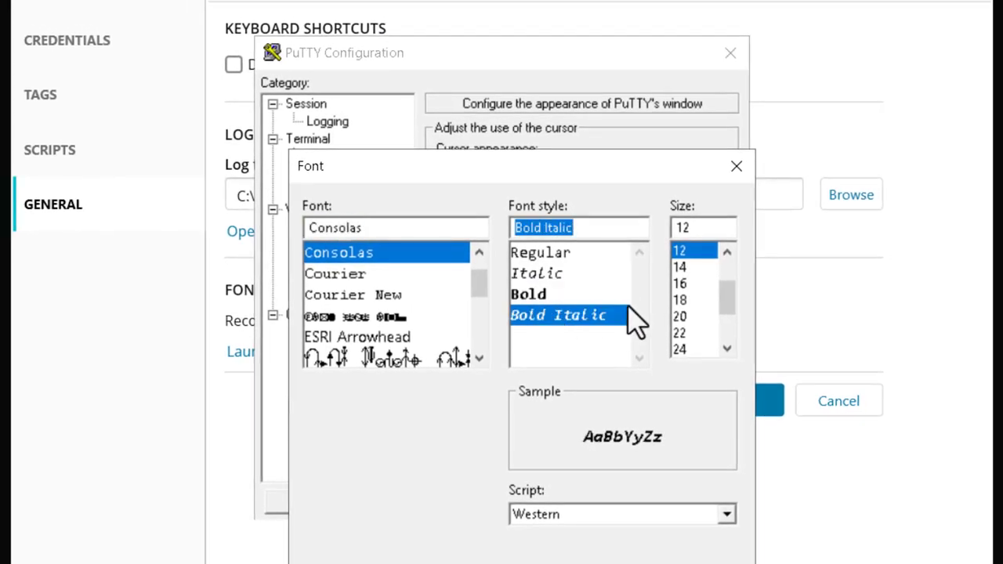
click(680, 283)
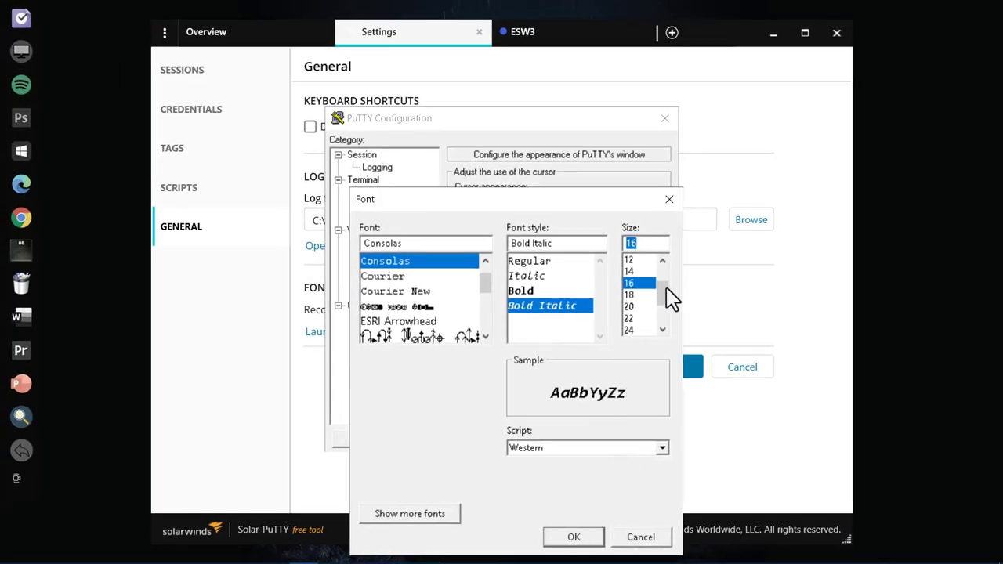
mouse_move(642, 297)
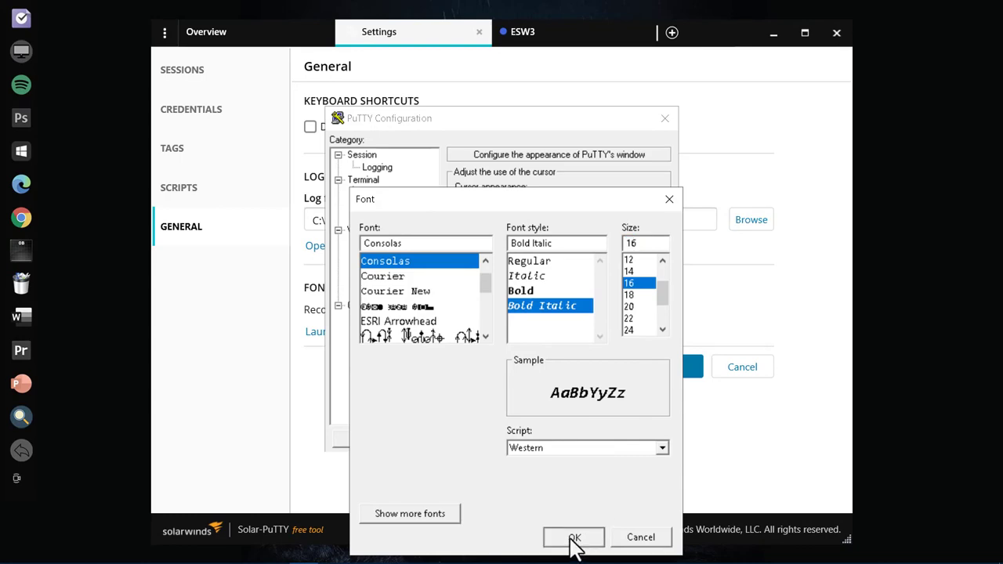
click(575, 537)
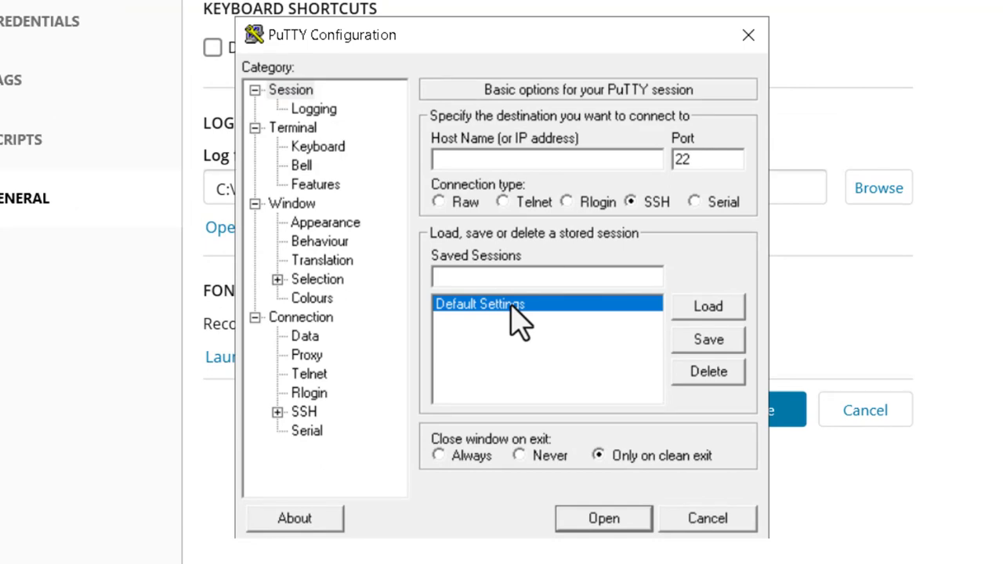
mouse_move(721, 353)
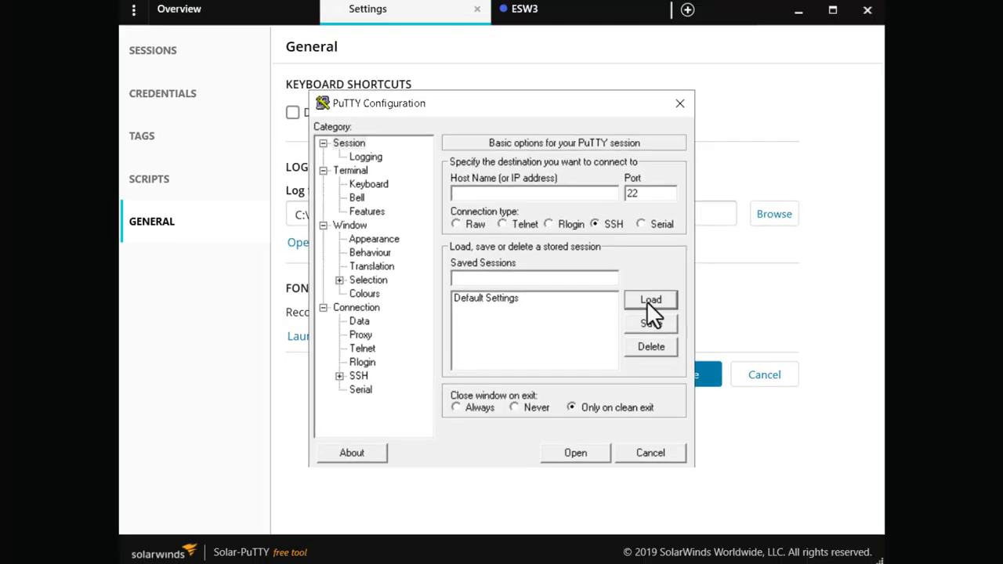
Save the Bold Italic 16-point font into the Default Settings profile
click(650, 452)
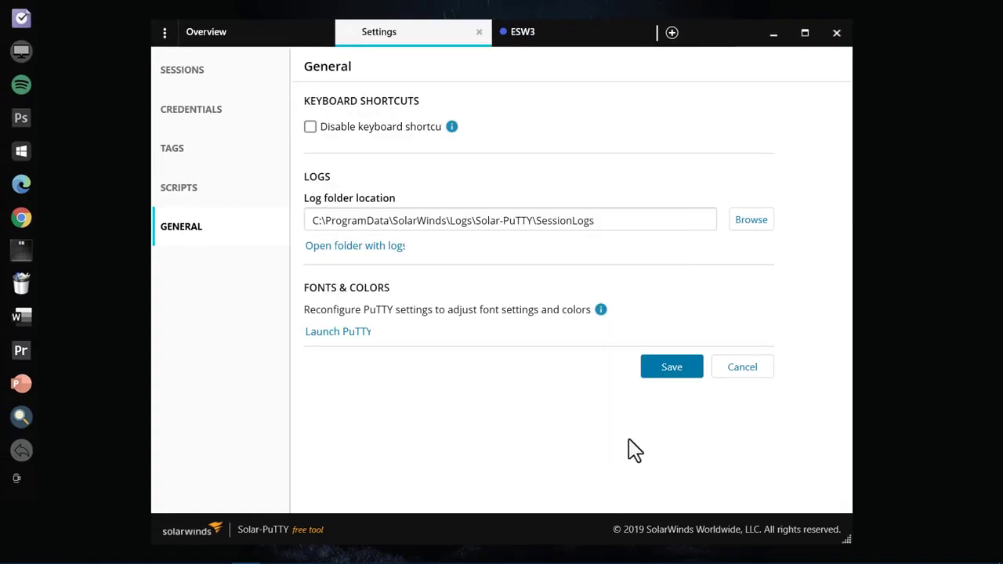
mouse_move(490, 43)
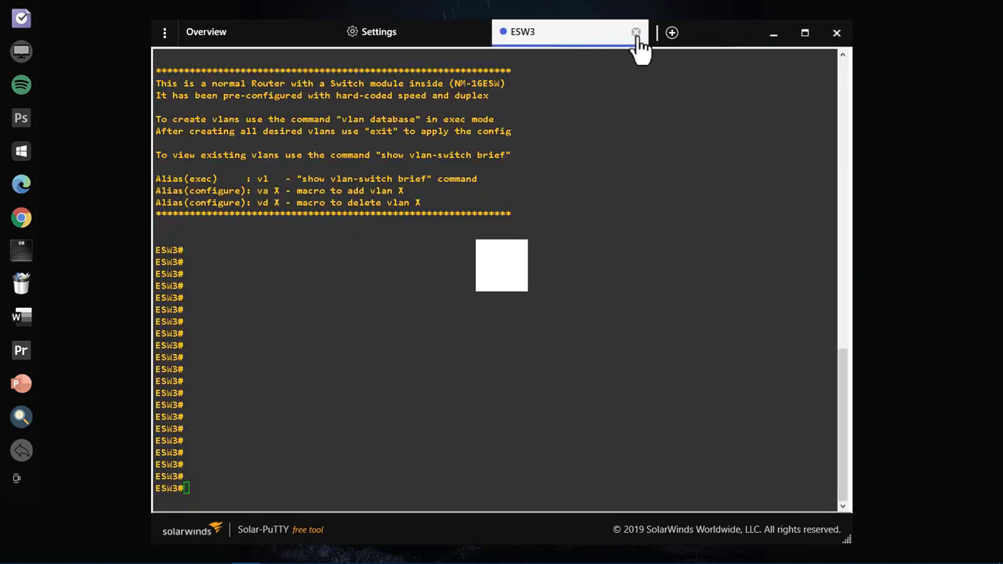
Close the ESW3 console tab and switch over to the GNS3 project
click(636, 32)
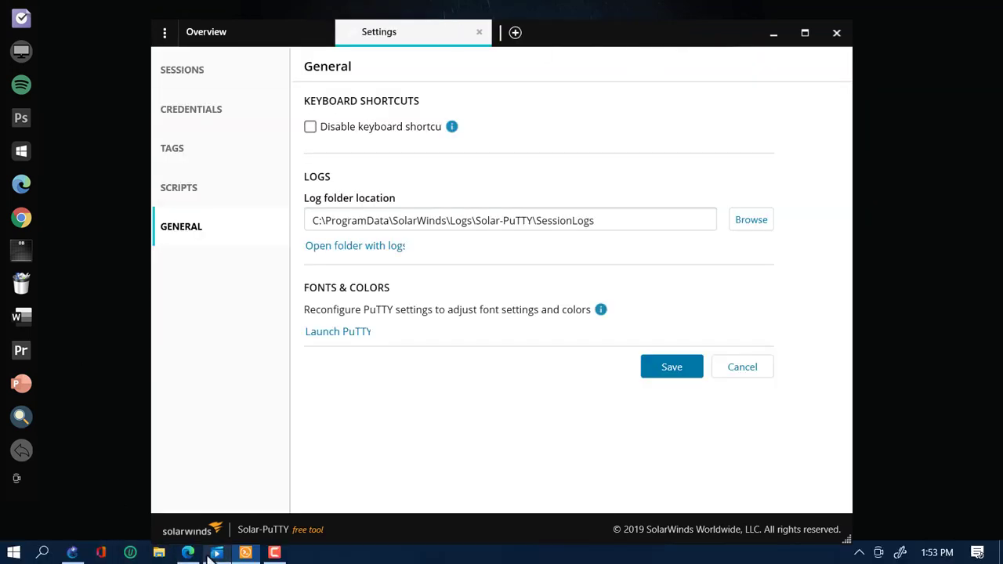
mouse_move(245, 553)
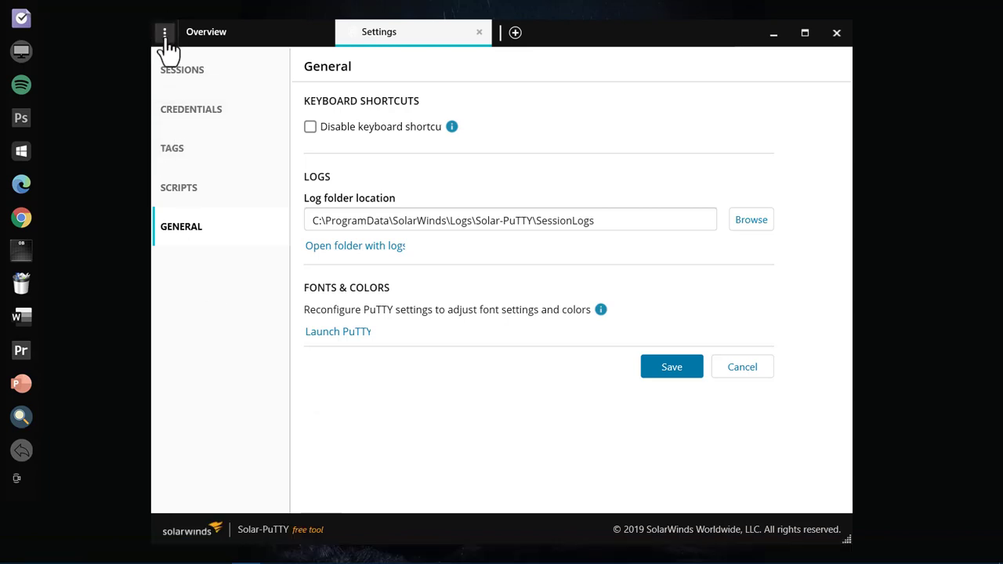
click(165, 32)
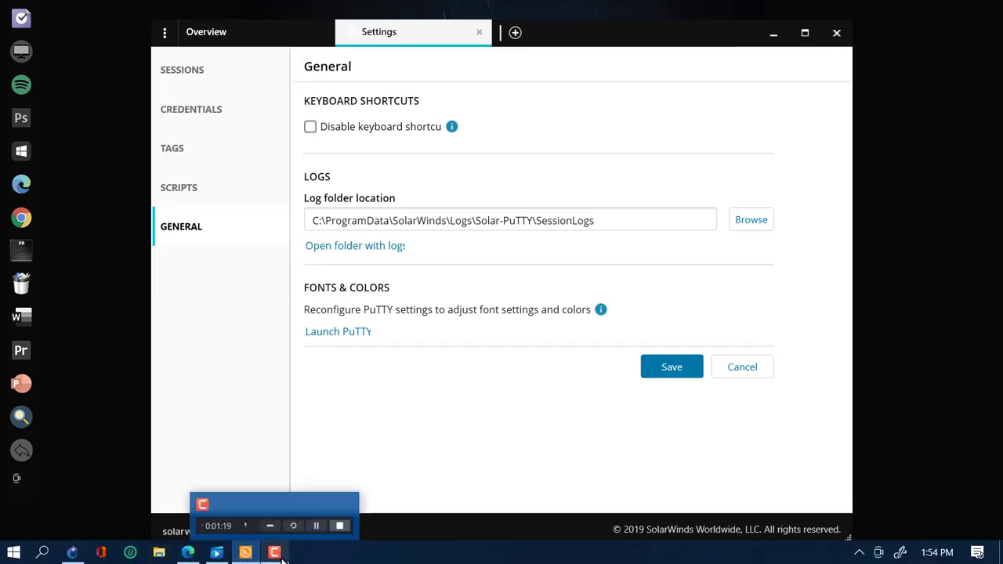
mouse_move(217, 552)
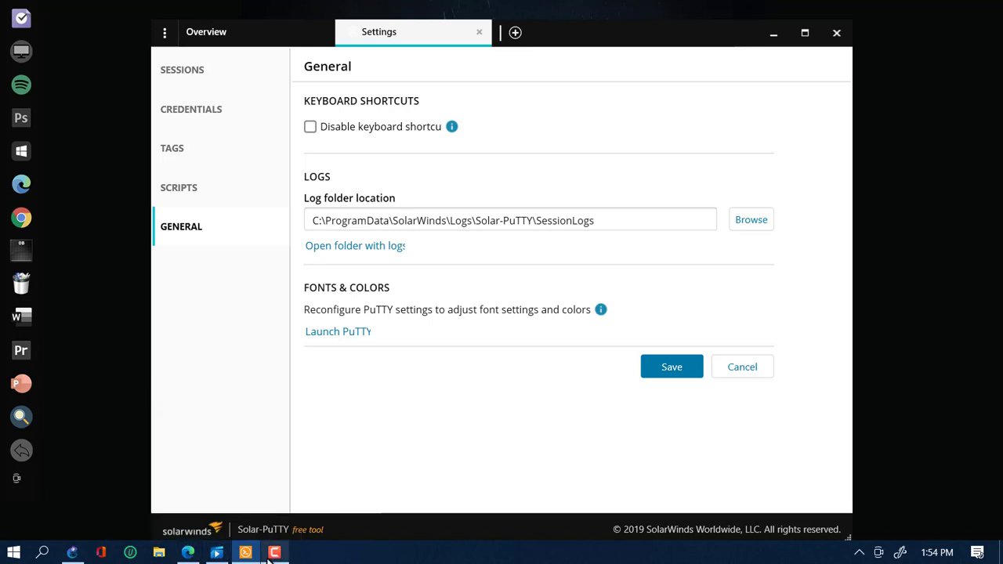
click(274, 552)
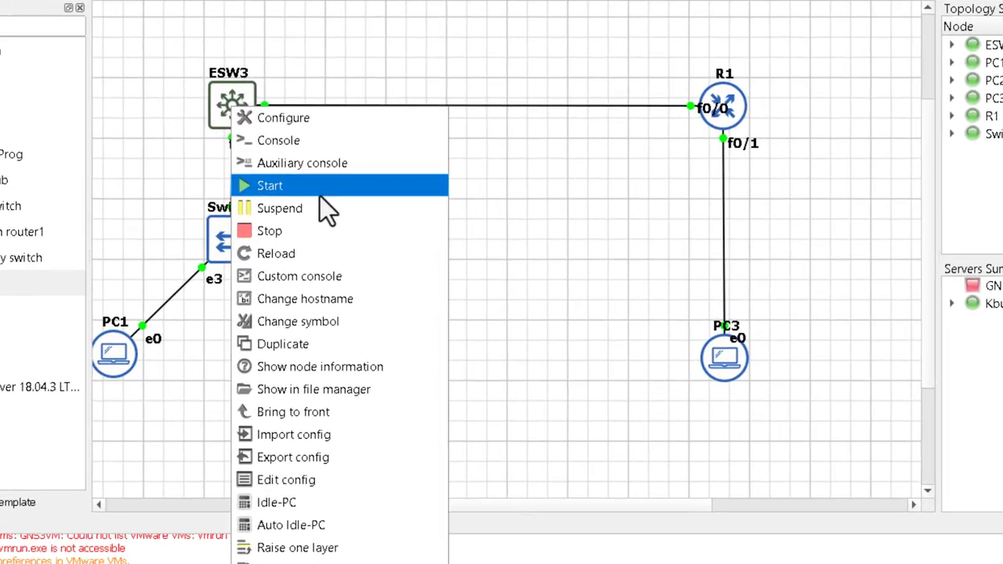
mouse_move(306, 253)
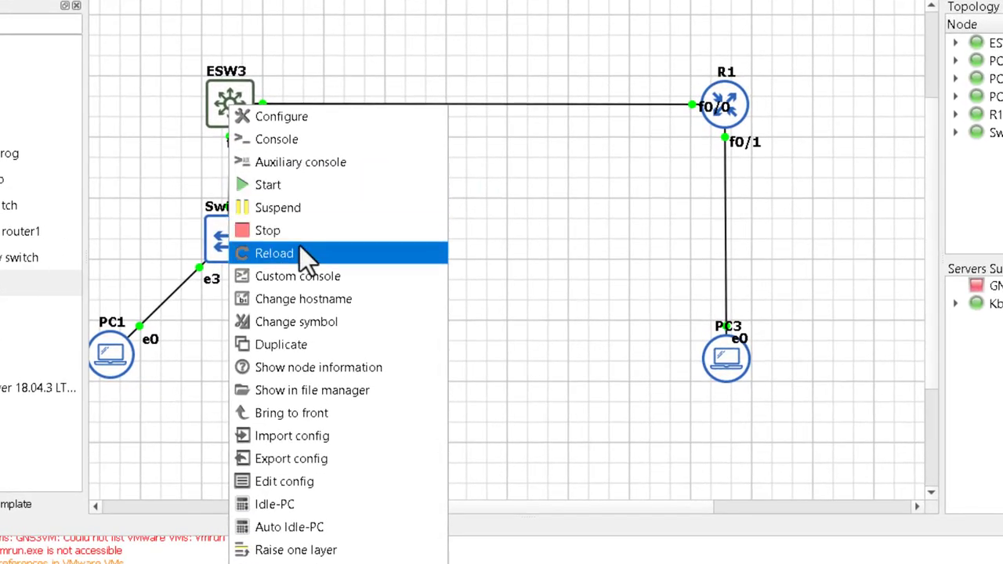
mouse_move(277, 139)
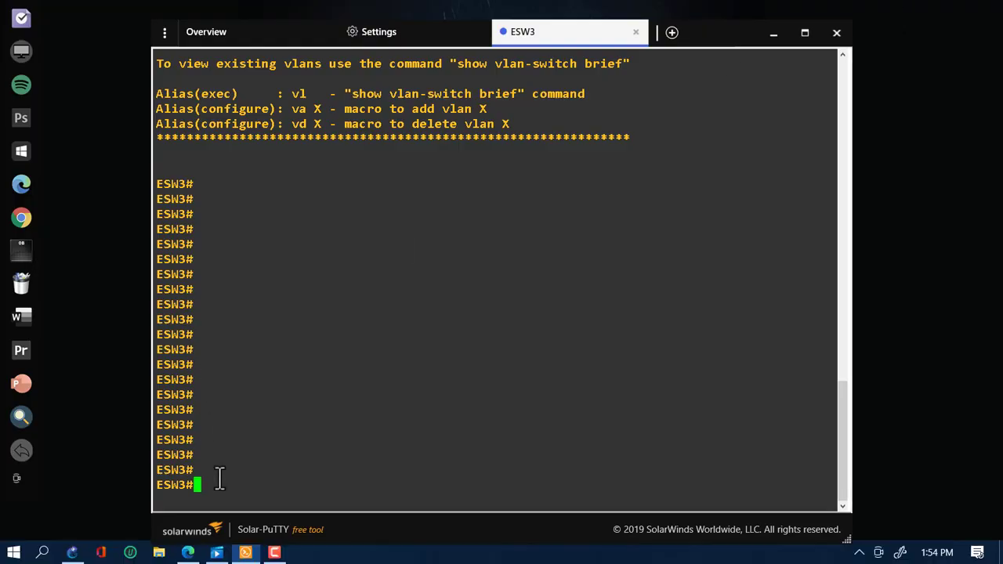
Focus the ESW3 console and enter 'enable' for privileged mode
click(804, 32)
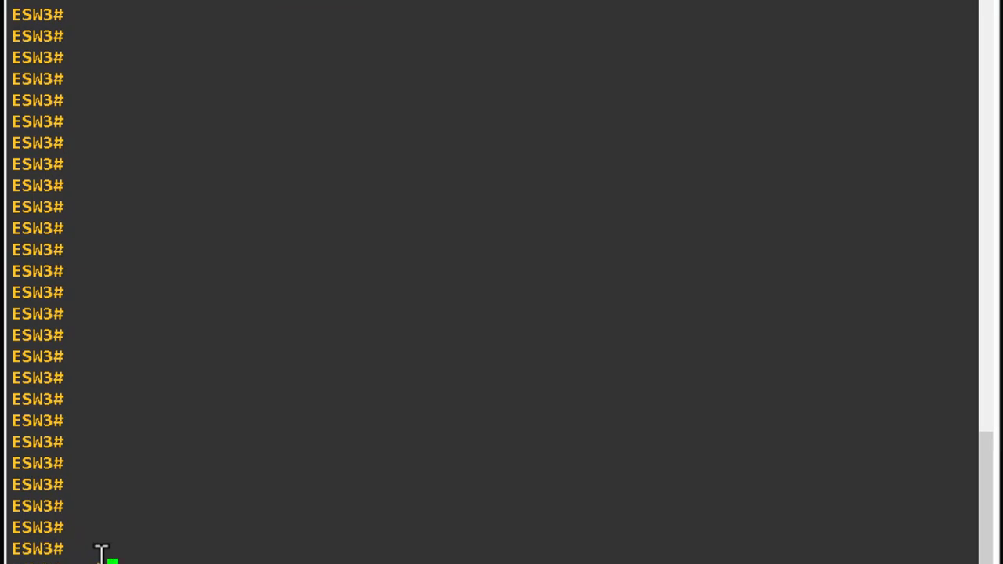
text(enable)
text(do show run)
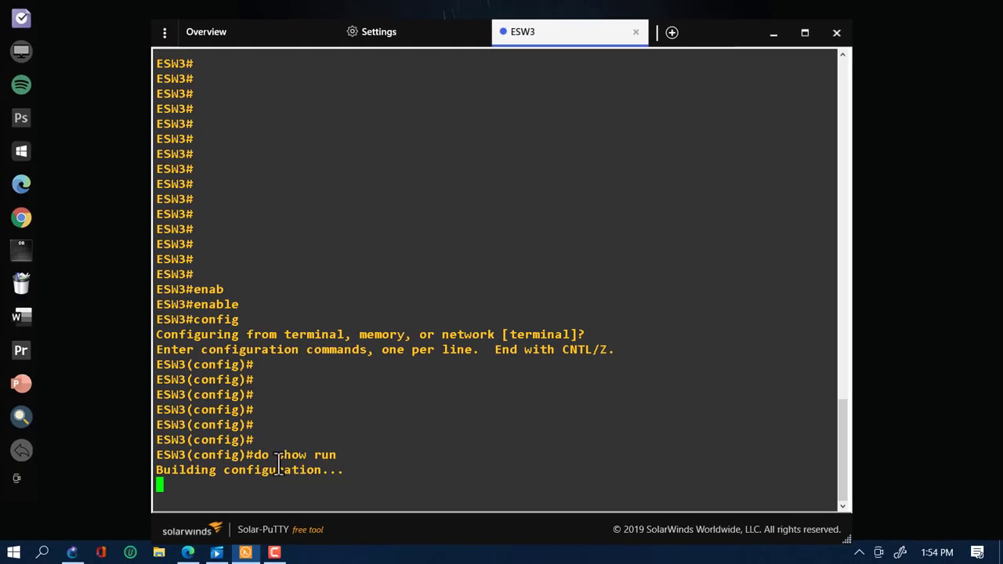
mouse_move(216, 102)
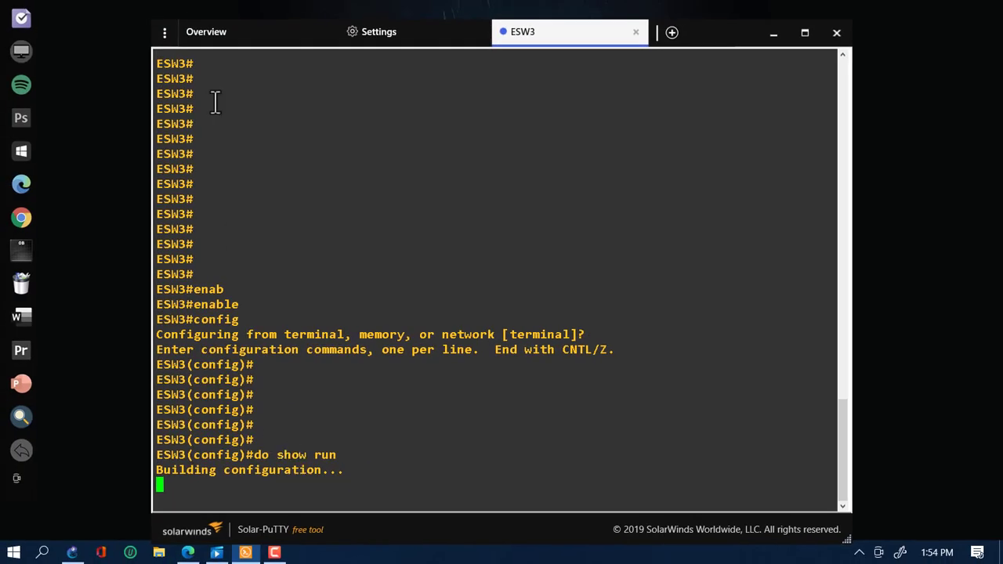